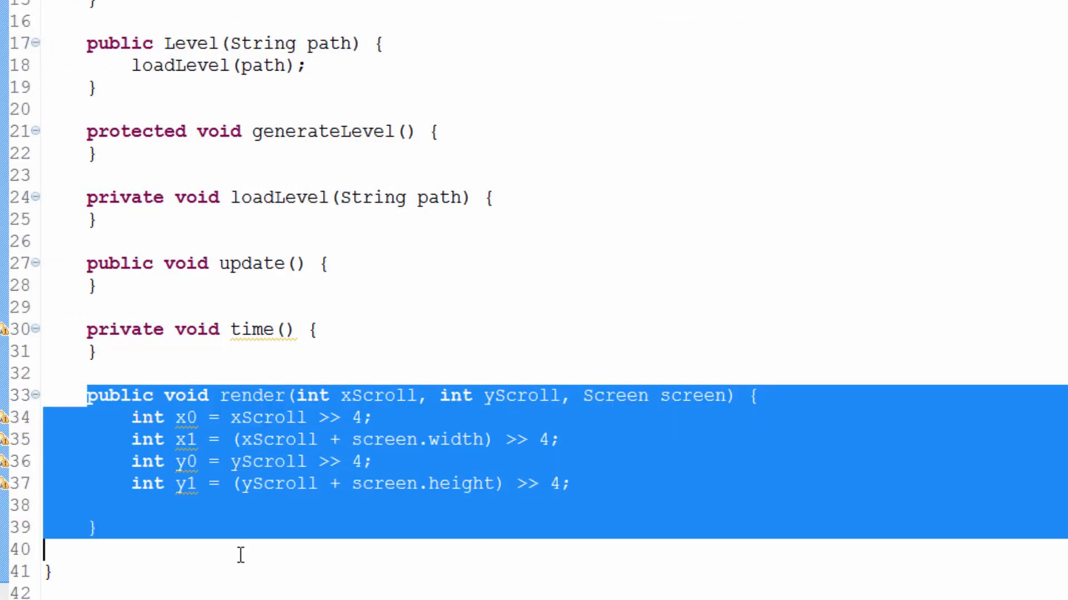
Close render() right after the y1 line and add blank lines below the method
{"action": "left_click", "coordinate": [571, 484]}
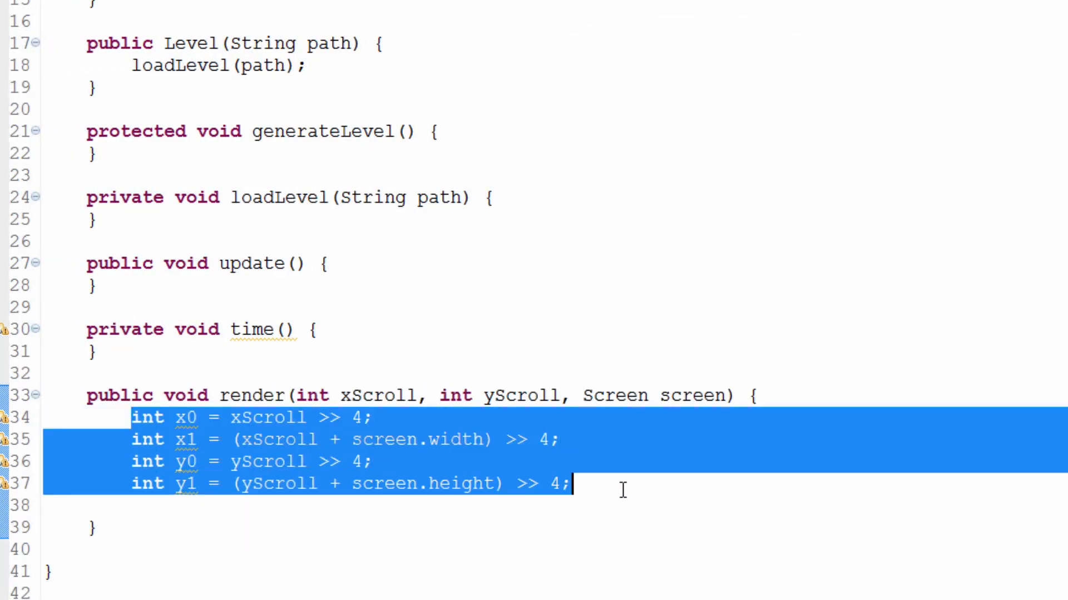
{"action": "left_click", "coordinate": [572, 484]}
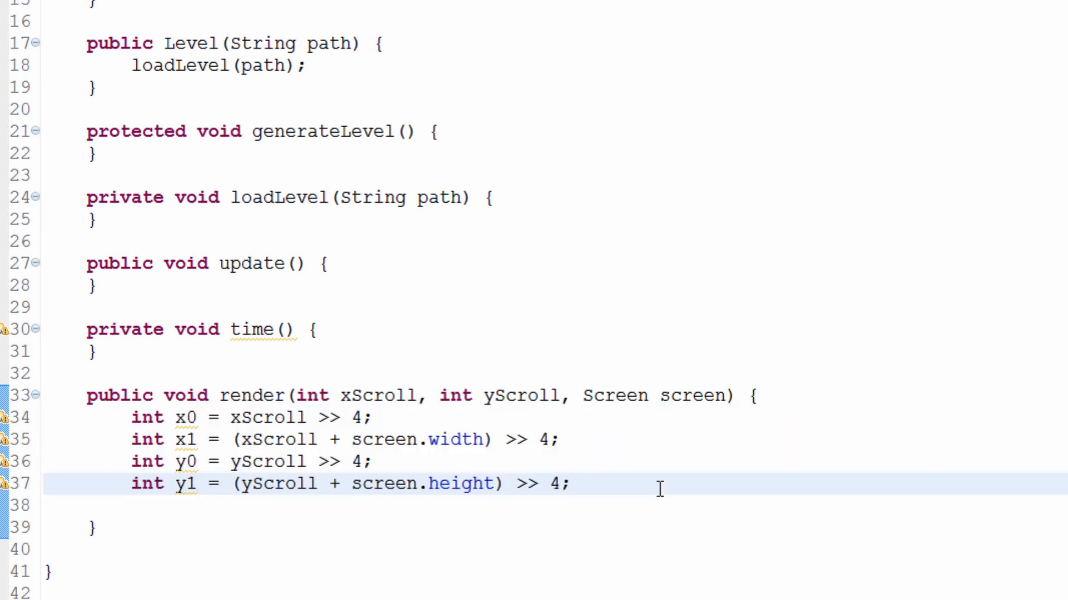
{"action": "scroll", "scroll_direction": "up", "scroll_amount": 3}
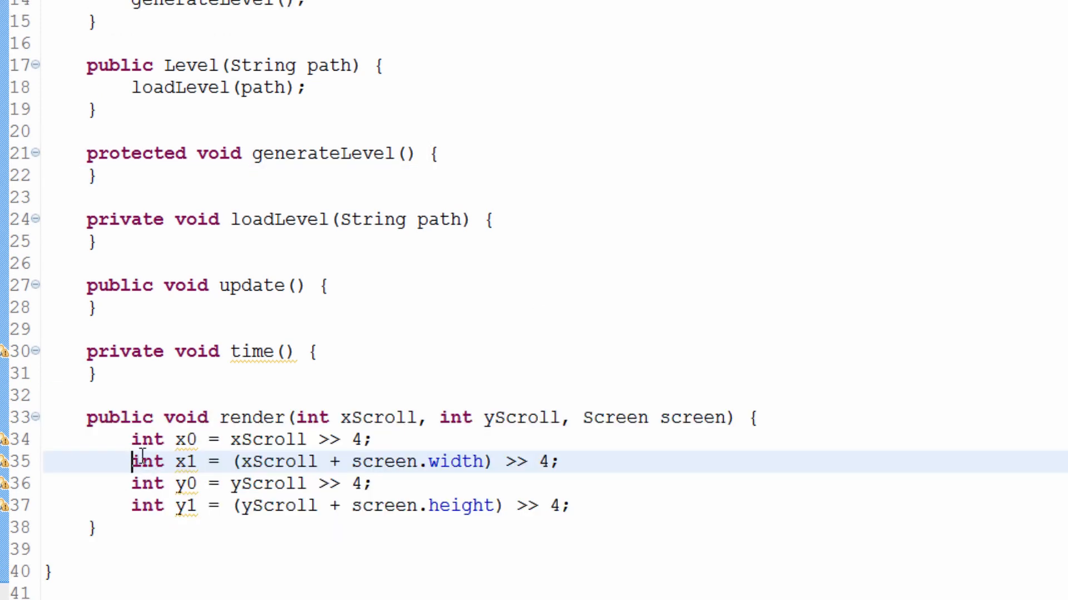
{"action": "left_click", "coordinate": [657, 508]}
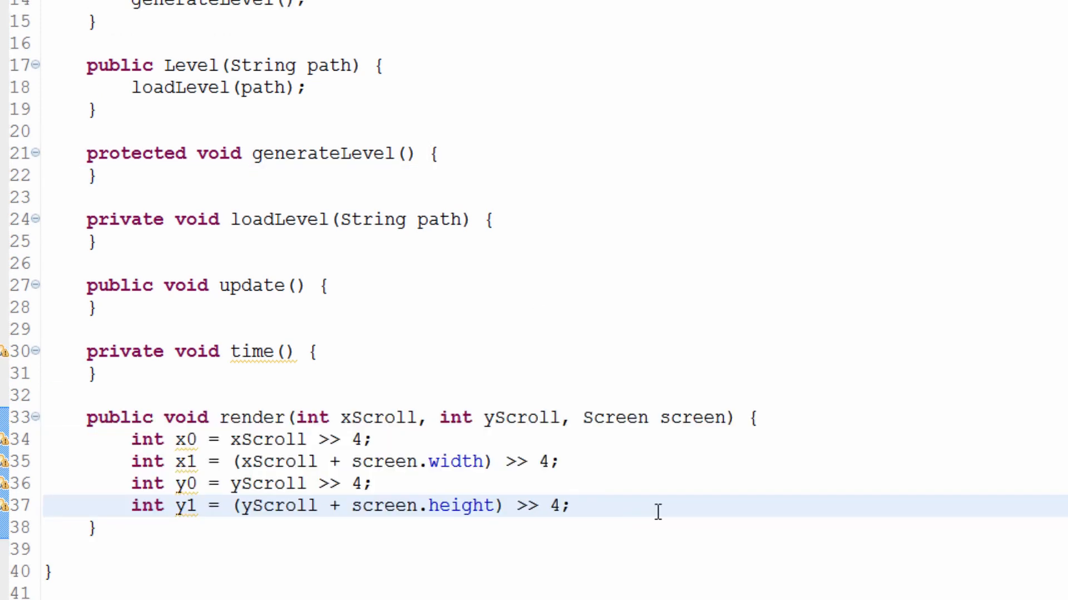
{"action": "key", "text": "Return"}
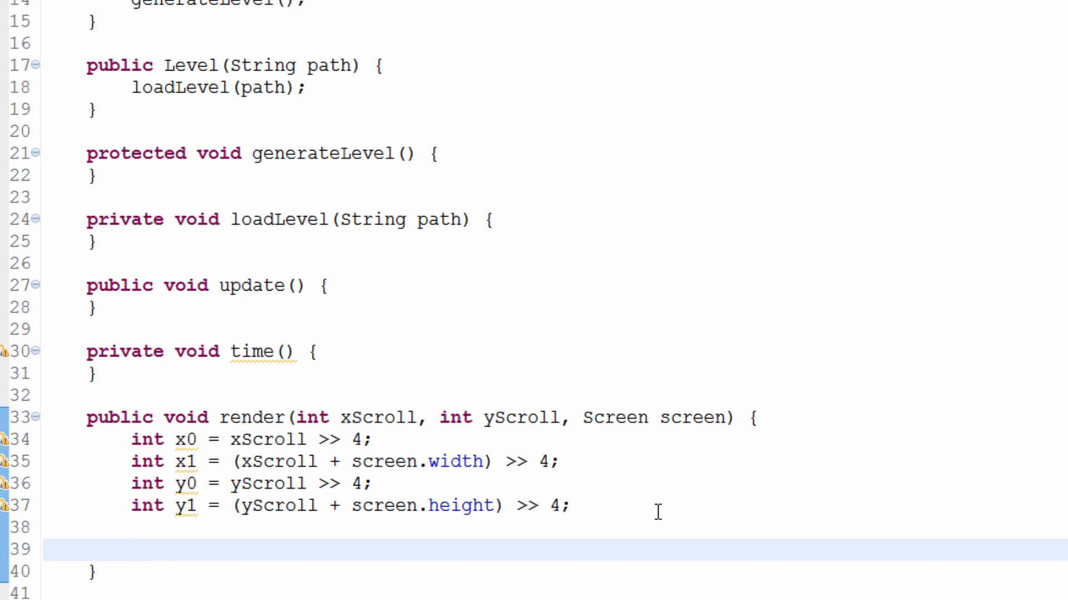
{"action": "left_click", "coordinate": [132, 550]}
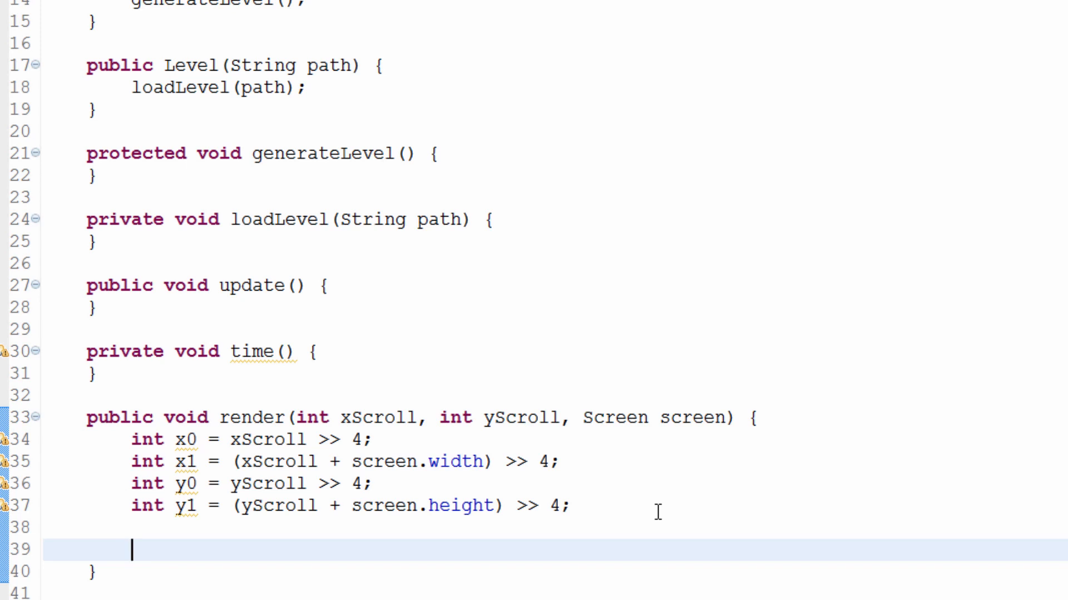
{"action": "key", "text": "Down"}
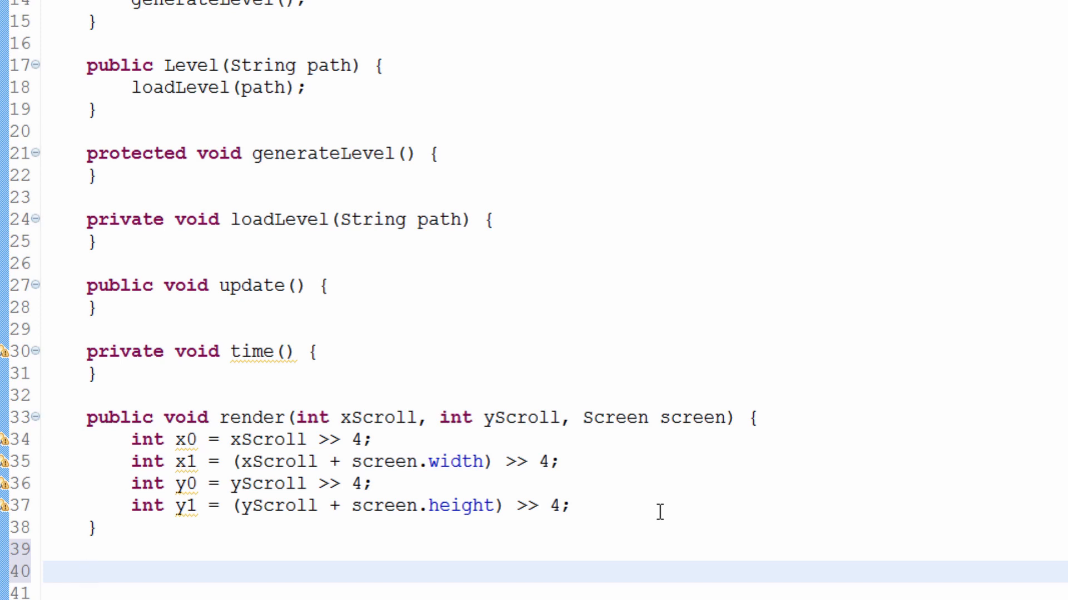
Remove the stray blank line so generateLevel closes right after its nested tile loops
{"action": "scroll", "scroll_direction": "up", "scroll_amount": 3}
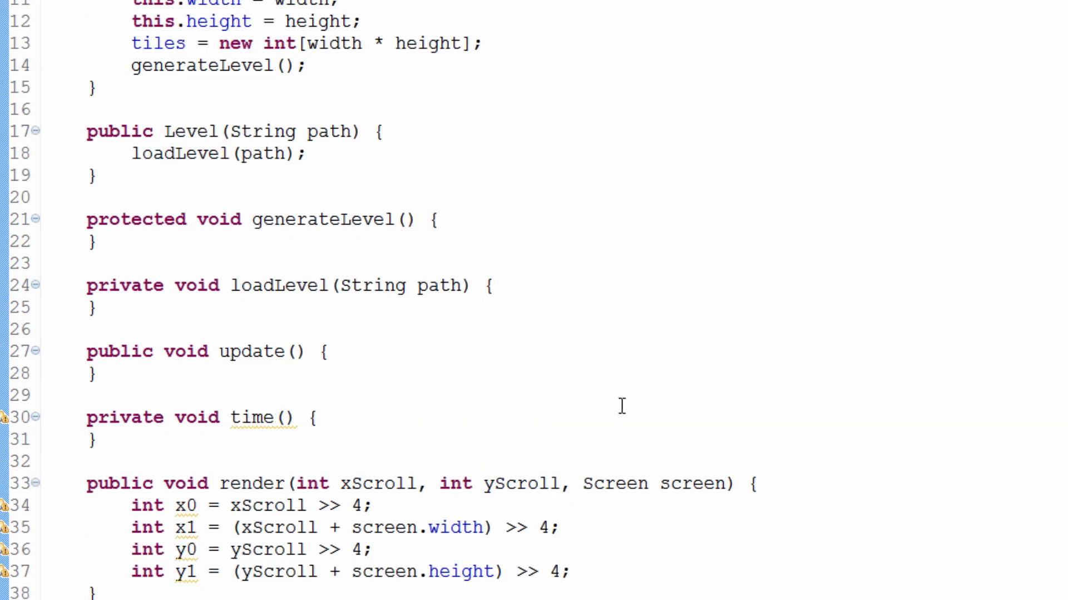
{"action": "scroll", "scroll_direction": "up", "scroll_amount": 3}
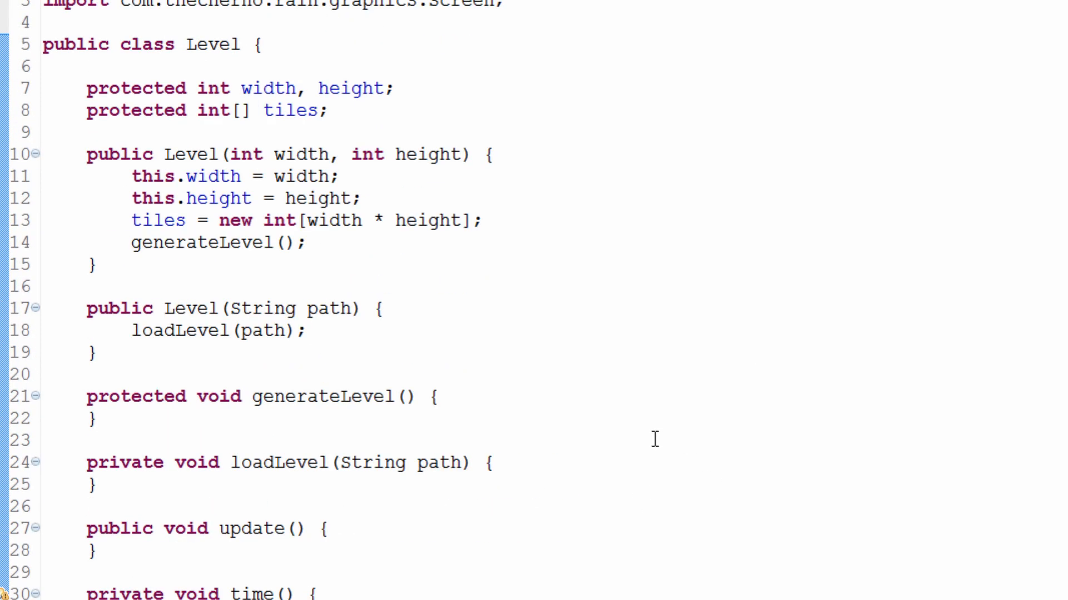
{"action": "scroll", "scroll_direction": "down", "scroll_amount": 3}
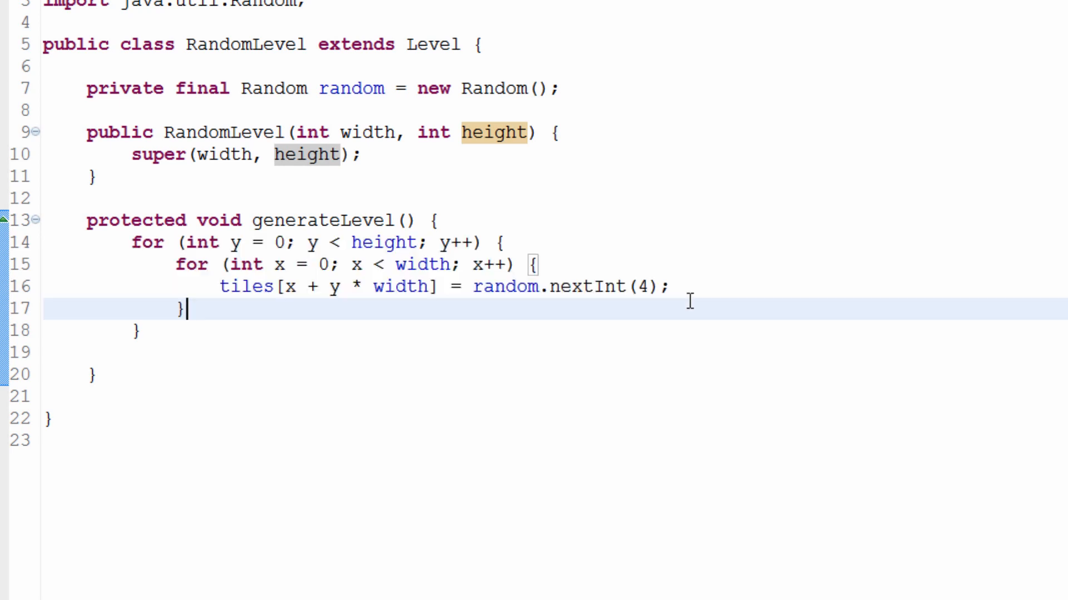
{"action": "double_click", "coordinate": [643, 286]}
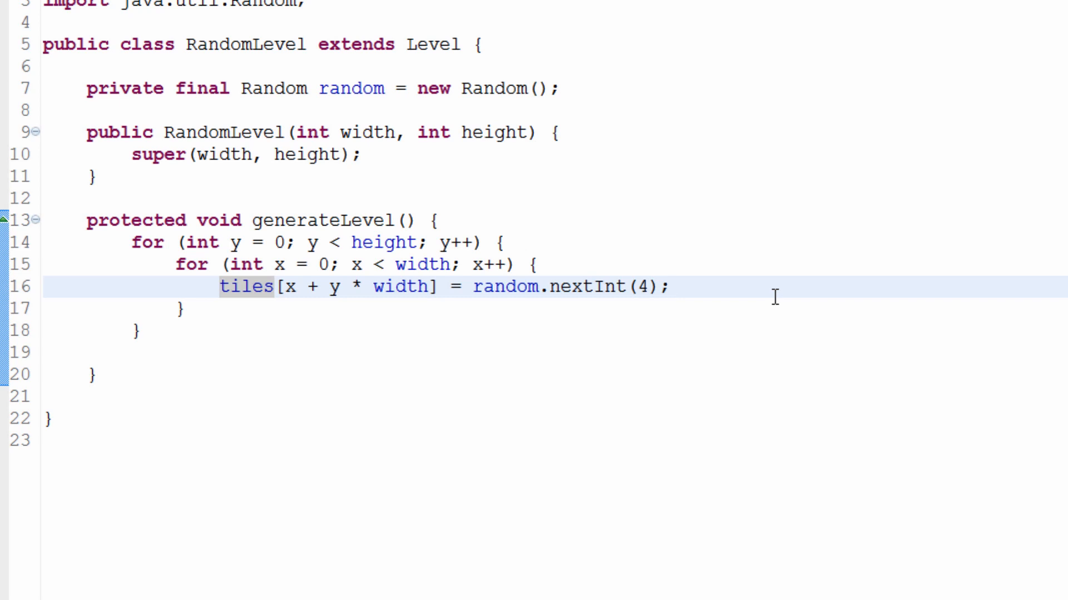
{"action": "left_click", "coordinate": [671, 286]}
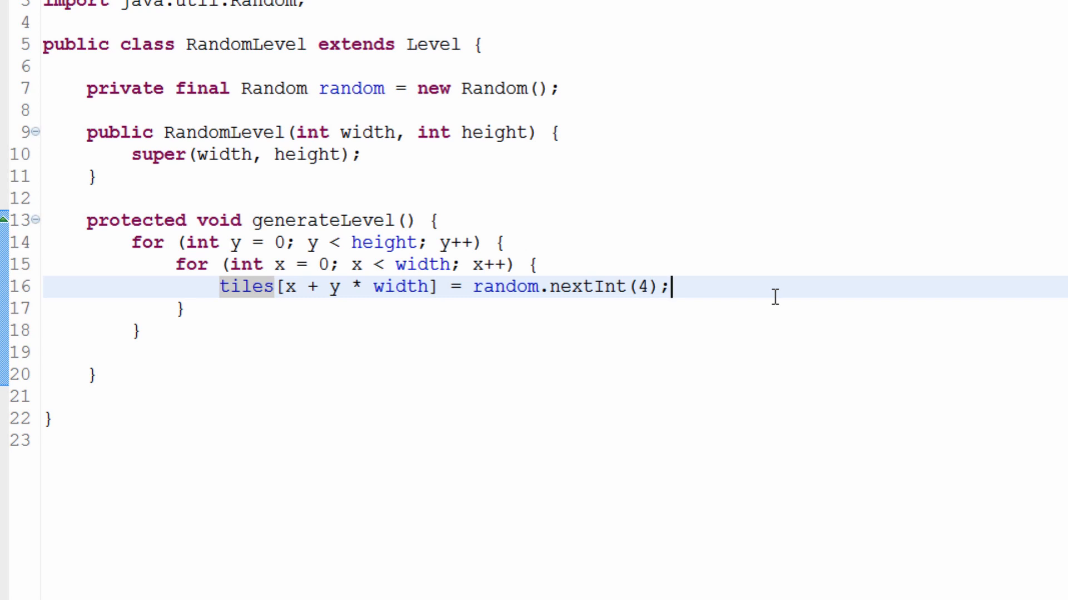
{"action": "left_click", "coordinate": [141, 330]}
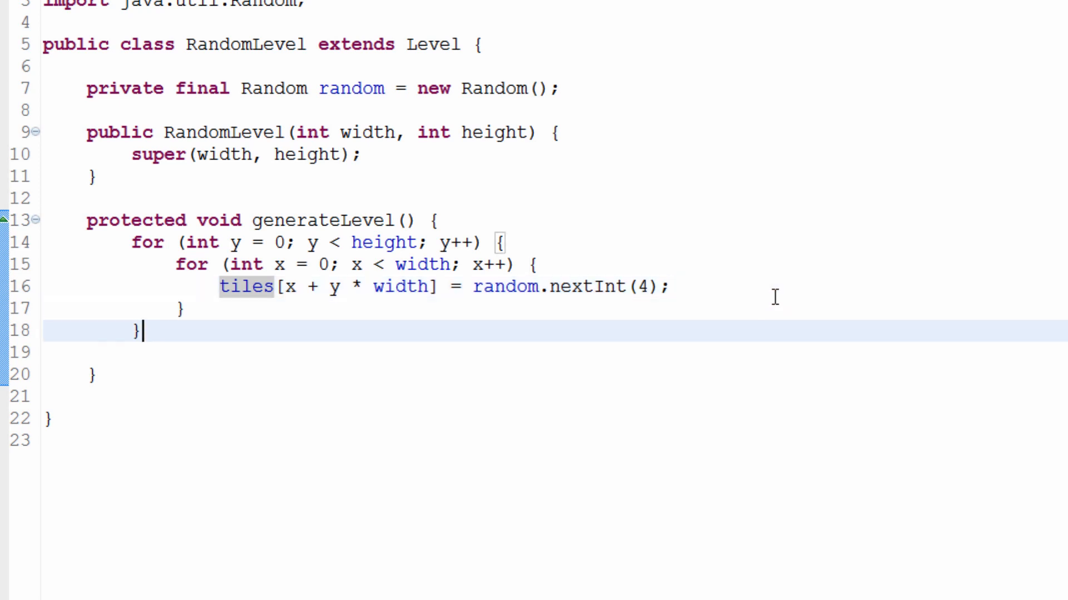
{"action": "key", "text": "Backspace"}
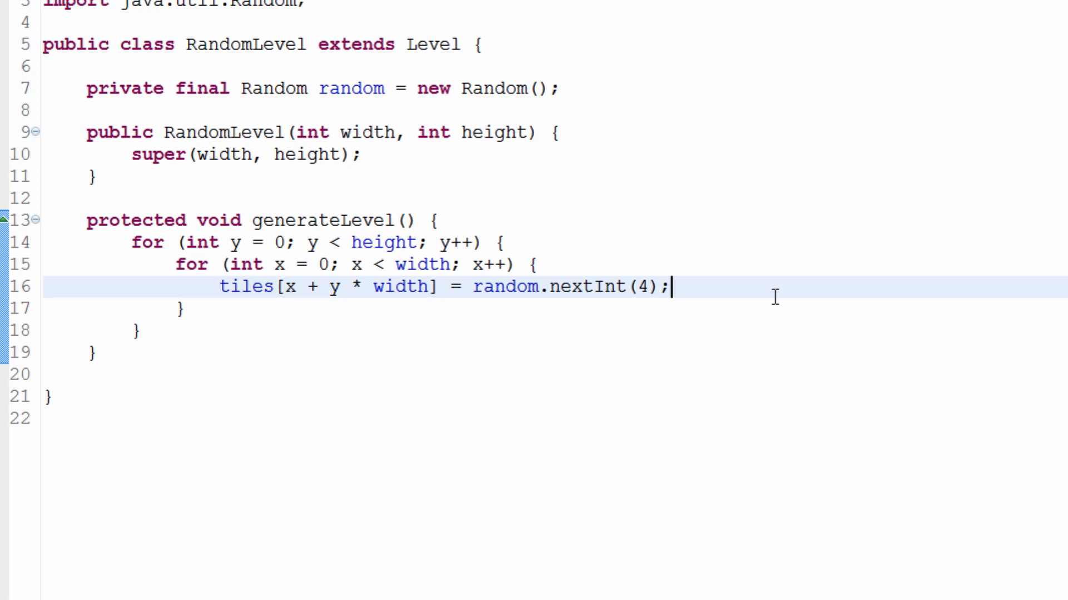
{"action": "left_click", "coordinate": [92, 353]}
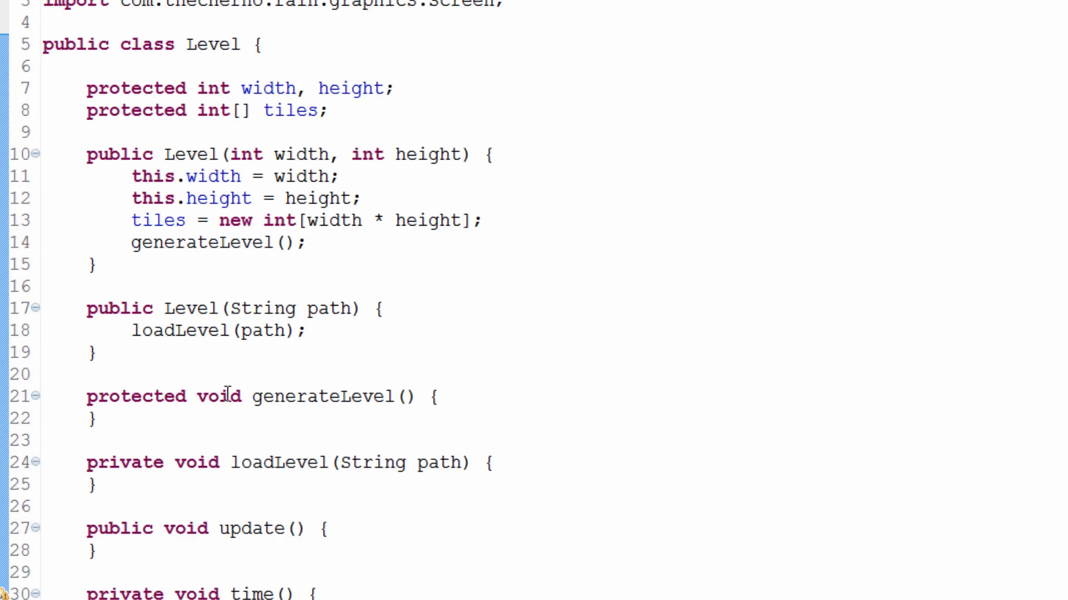
{"action": "mouse_move", "coordinate": [283, 310]}
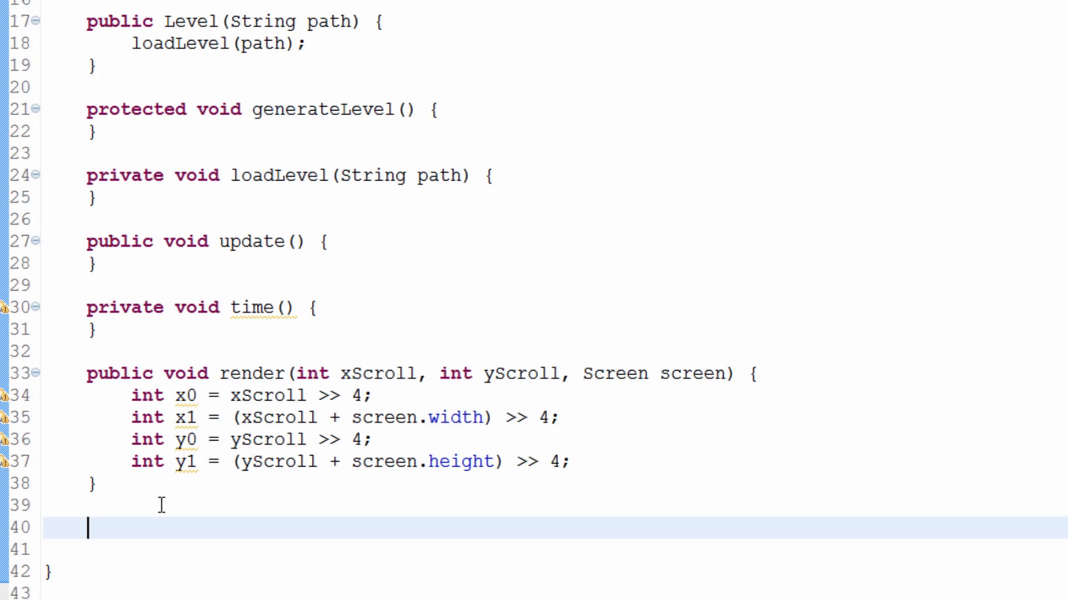
Declare an empty public Tile getTile() method below render in Level
{"action": "type", "text": "pu"}
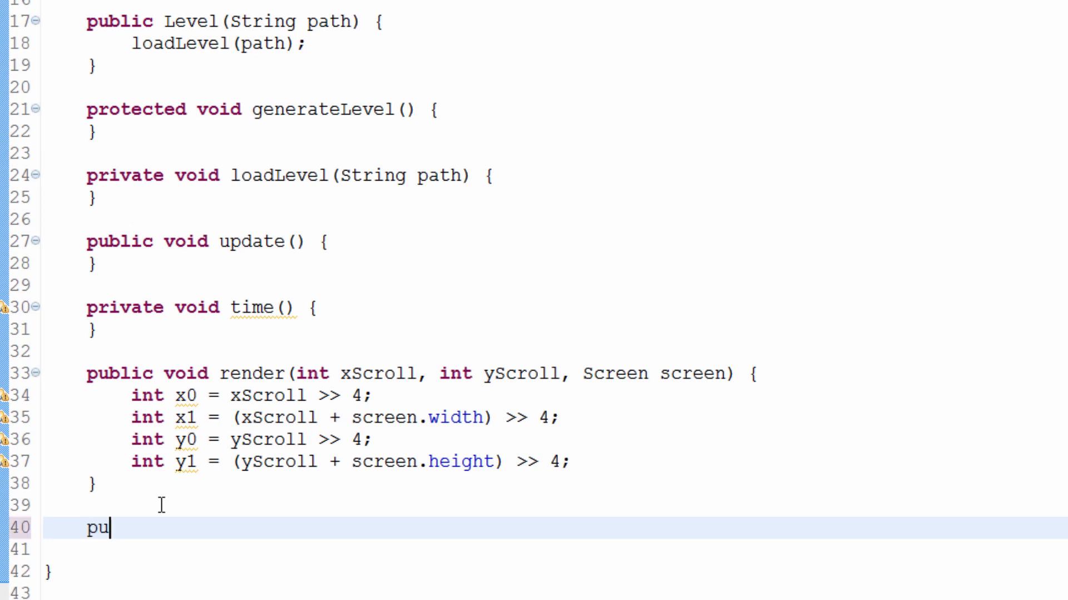
{"action": "type", "text": "blic Tile"}
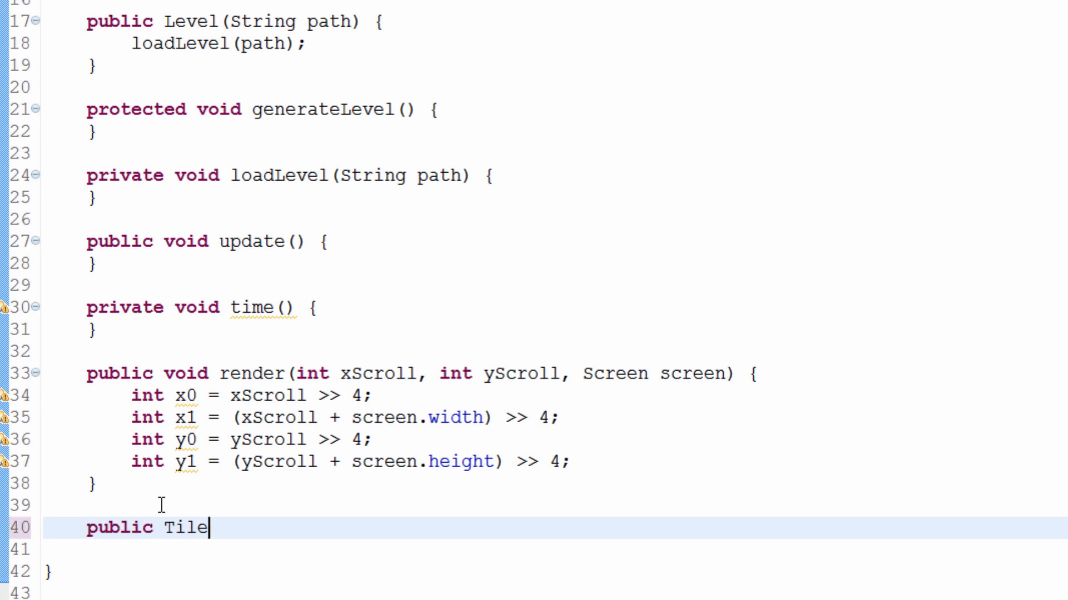
{"action": "double_click", "coordinate": [189, 374]}
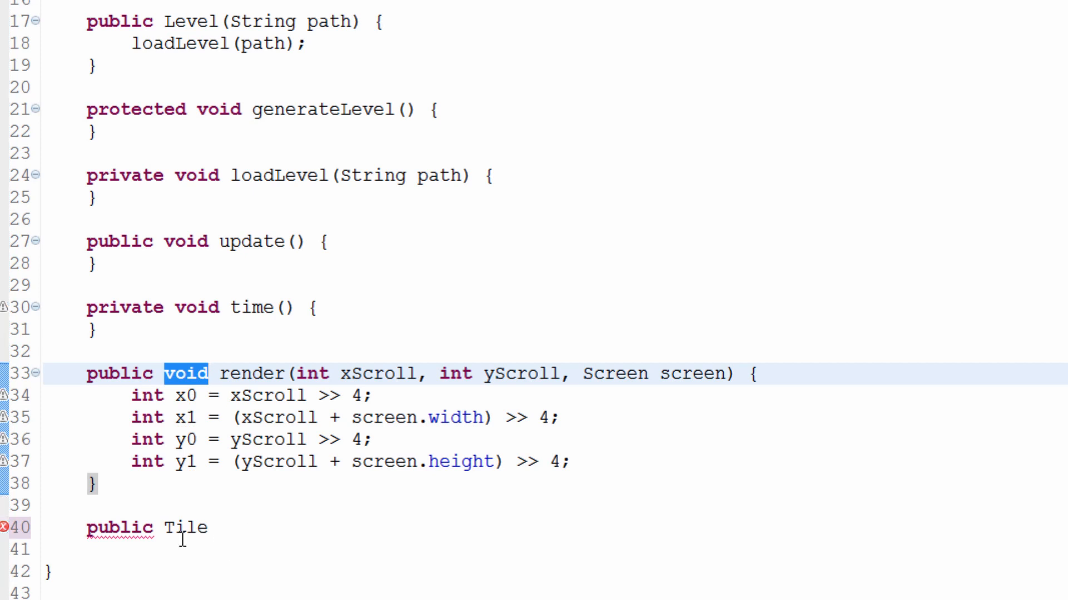
{"action": "left_click", "coordinate": [210, 527]}
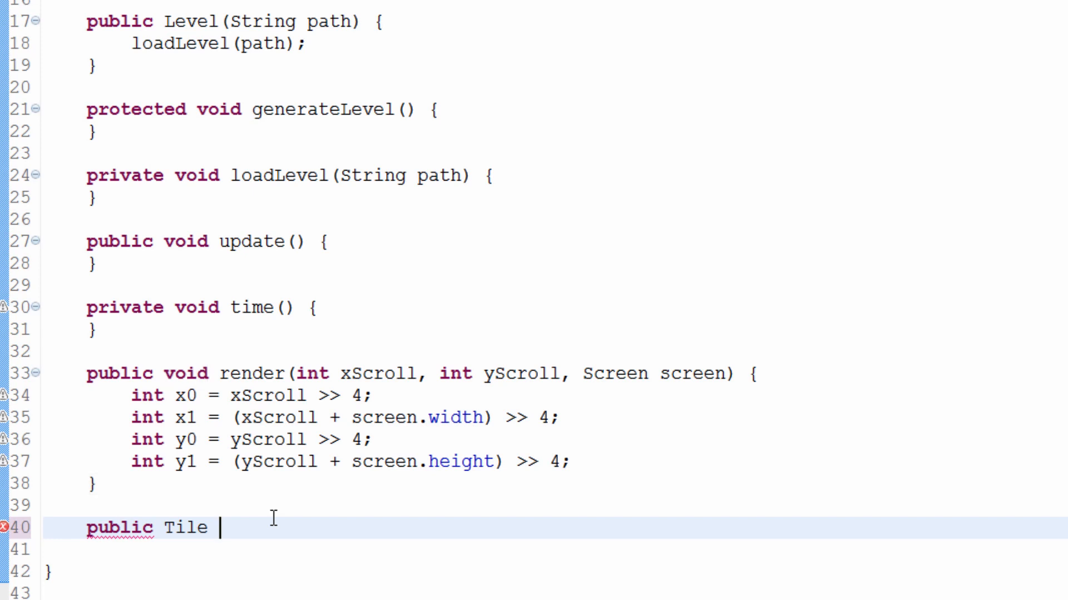
{"action": "type", "text": "getT"}
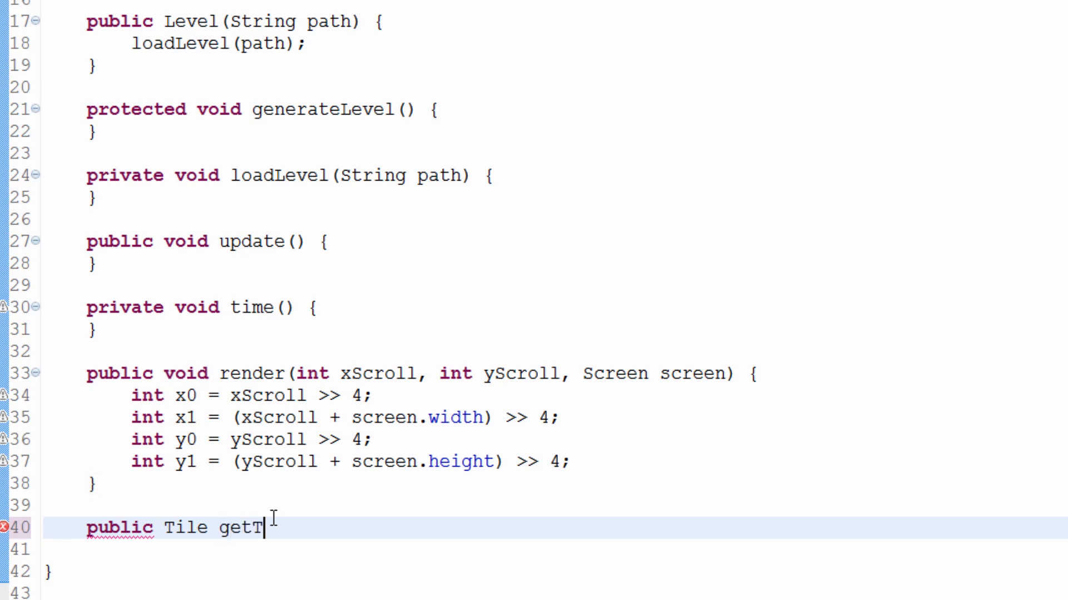
{"action": "type", "text": "ile()"}
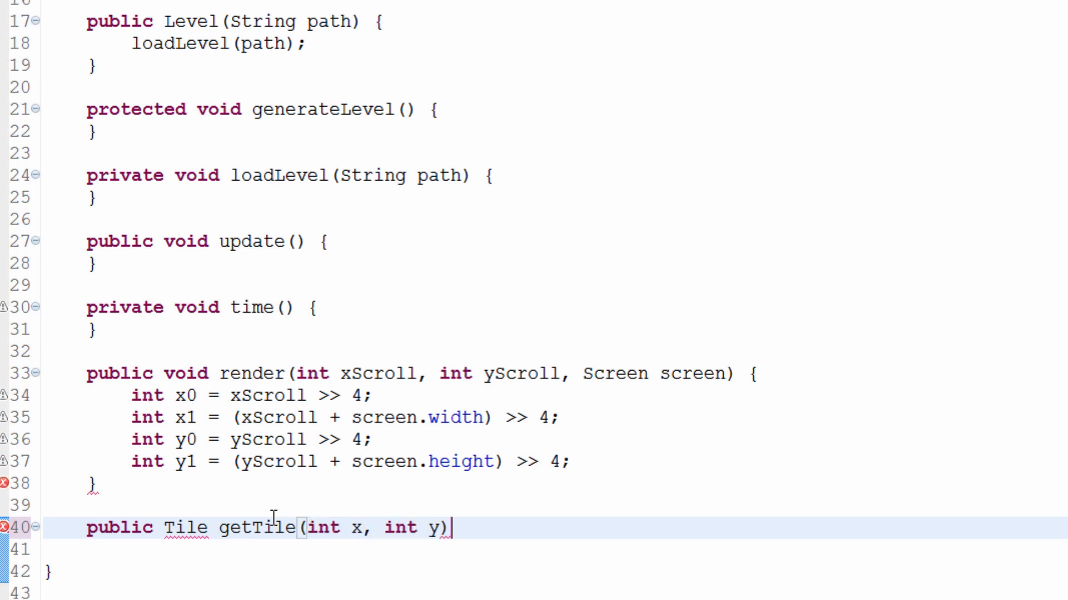
{"action": "type", "text": "{"}
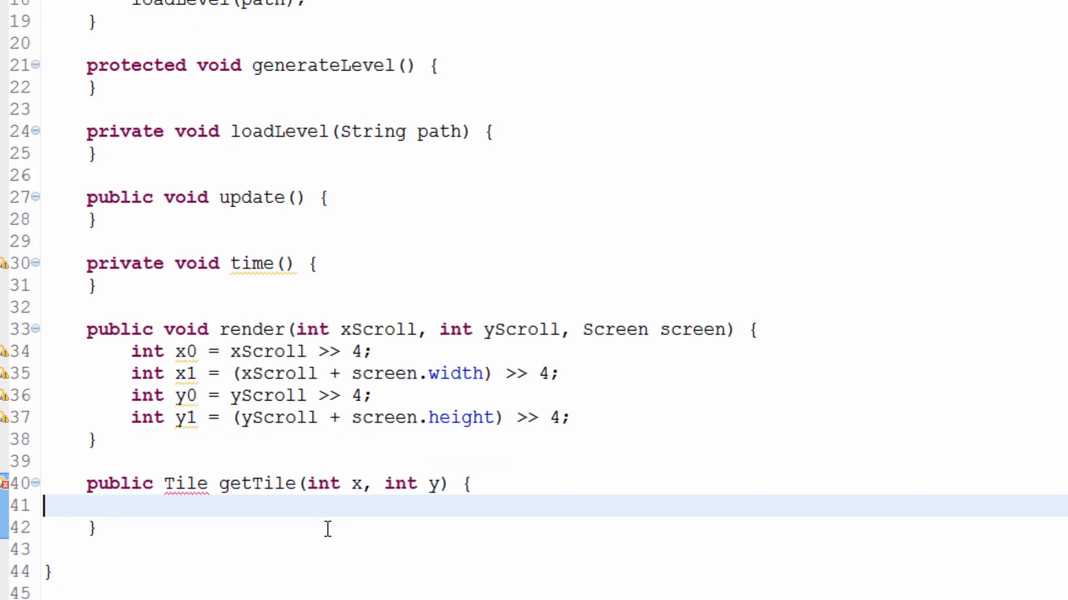
{"action": "left_click", "coordinate": [158, 483]}
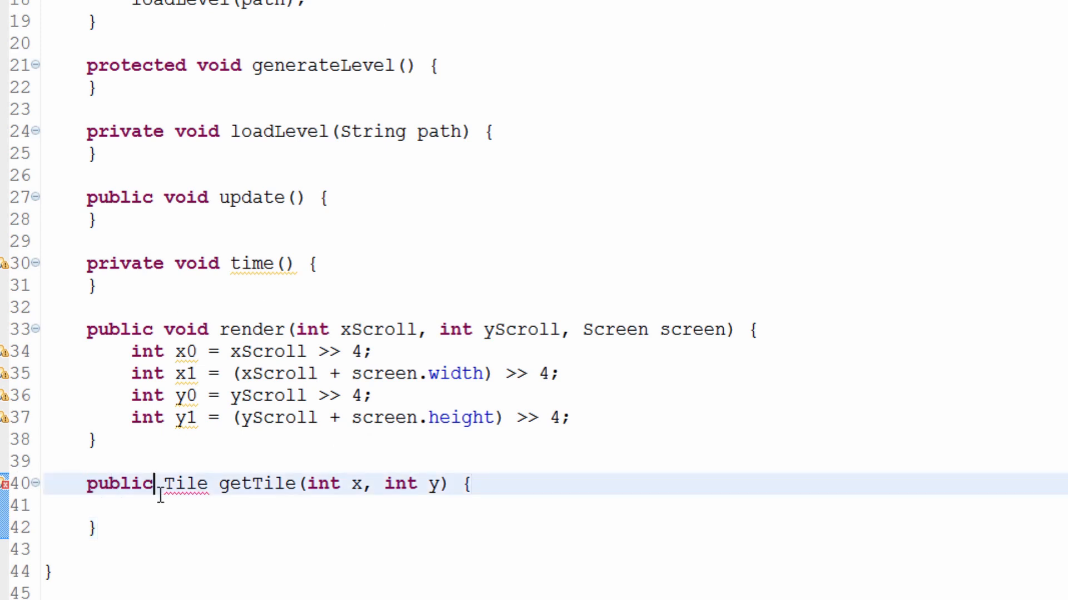
{"action": "double_click", "coordinate": [191, 483]}
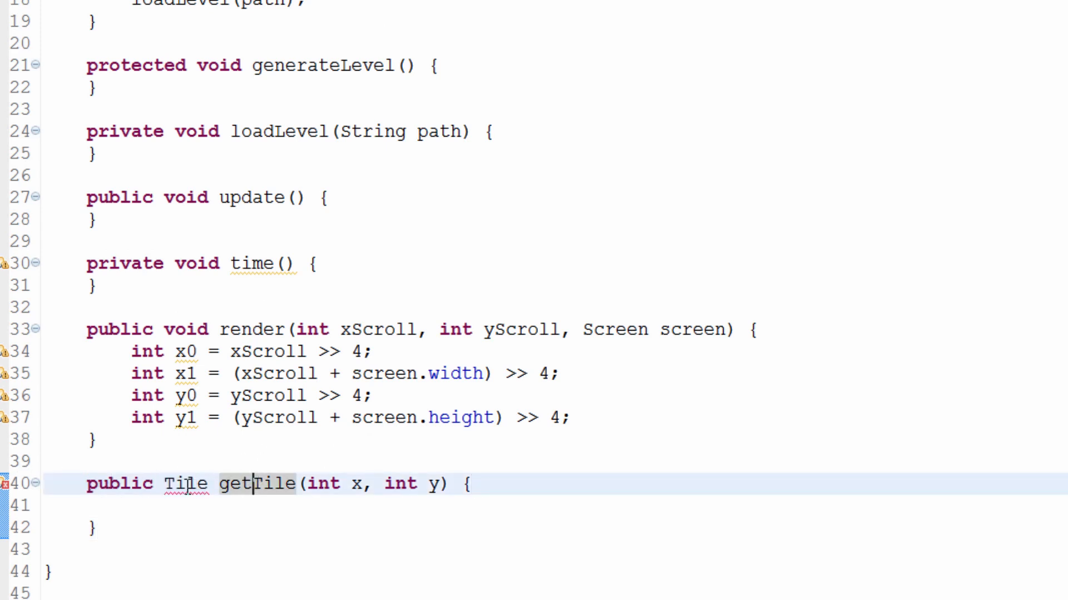
{"action": "double_click", "coordinate": [189, 331]}
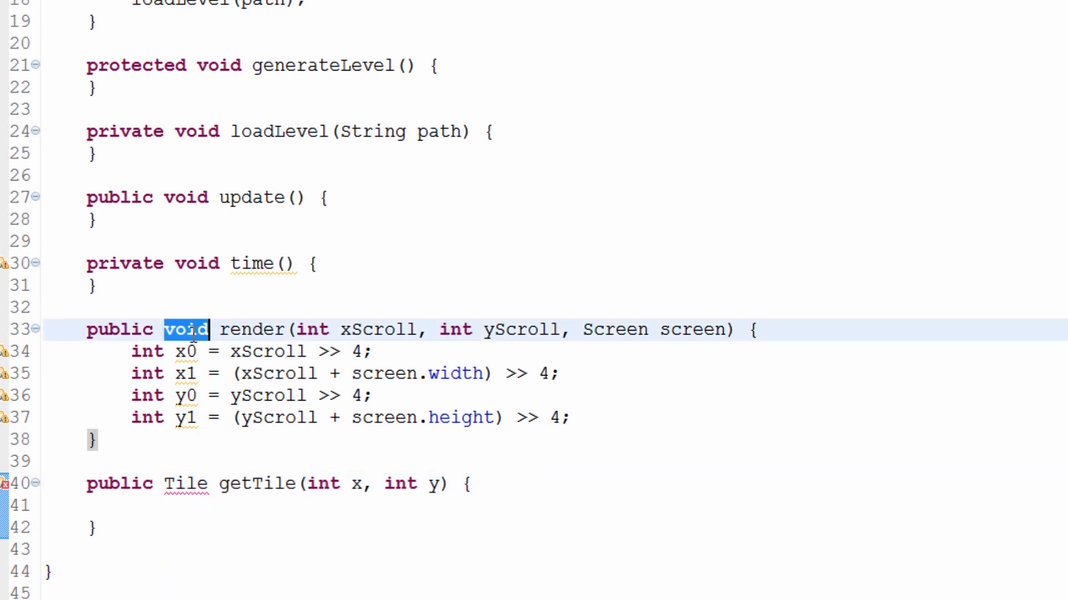
{"action": "mouse_move", "coordinate": [192, 329]}
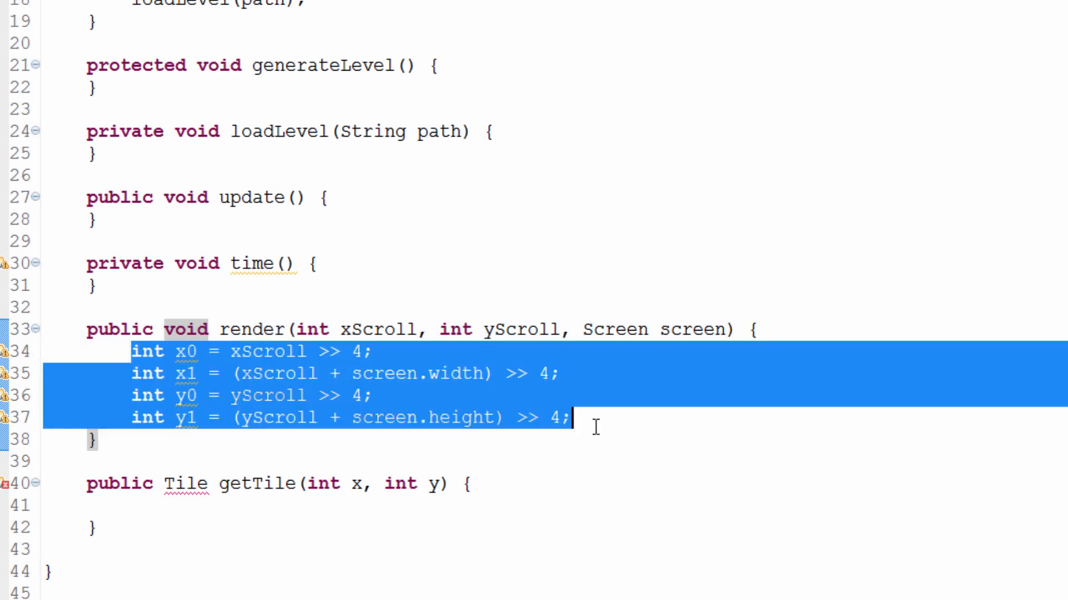
{"action": "left_click", "coordinate": [198, 483]}
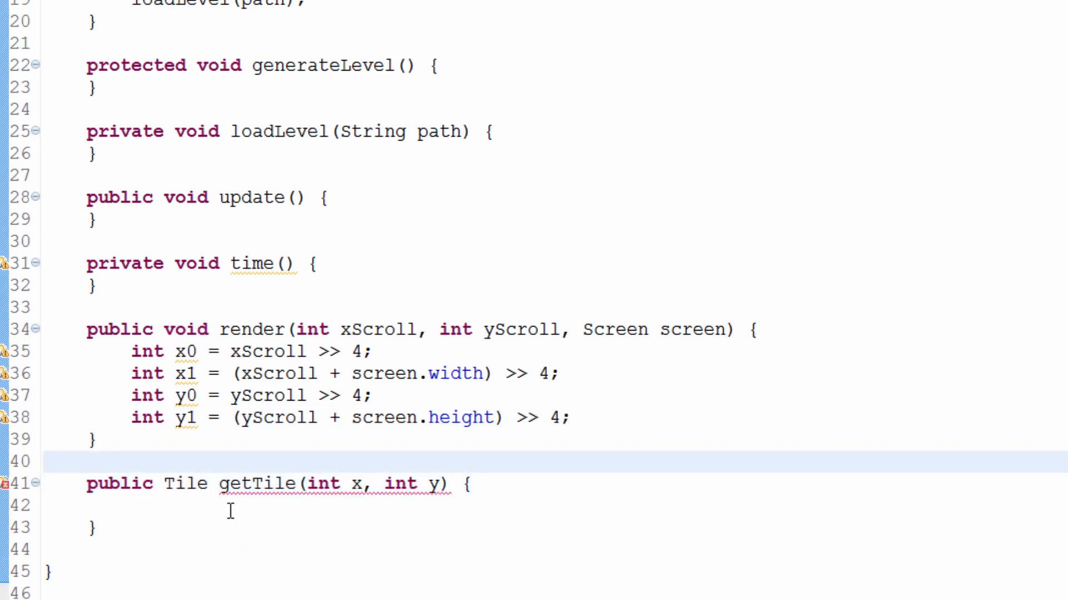
{"action": "left_click", "coordinate": [173, 505]}
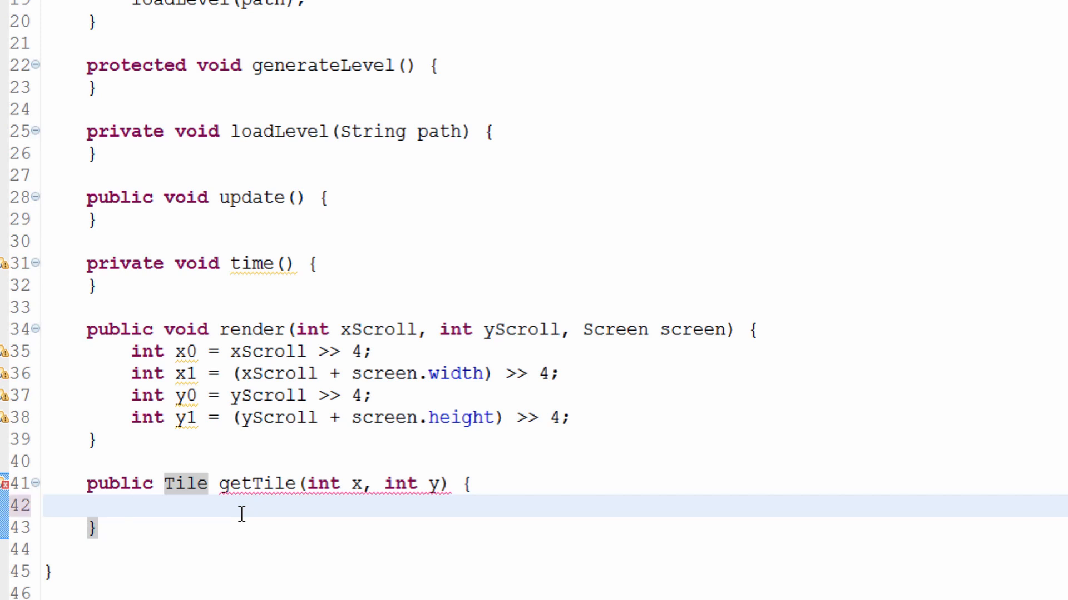
{"action": "left_click", "coordinate": [132, 507]}
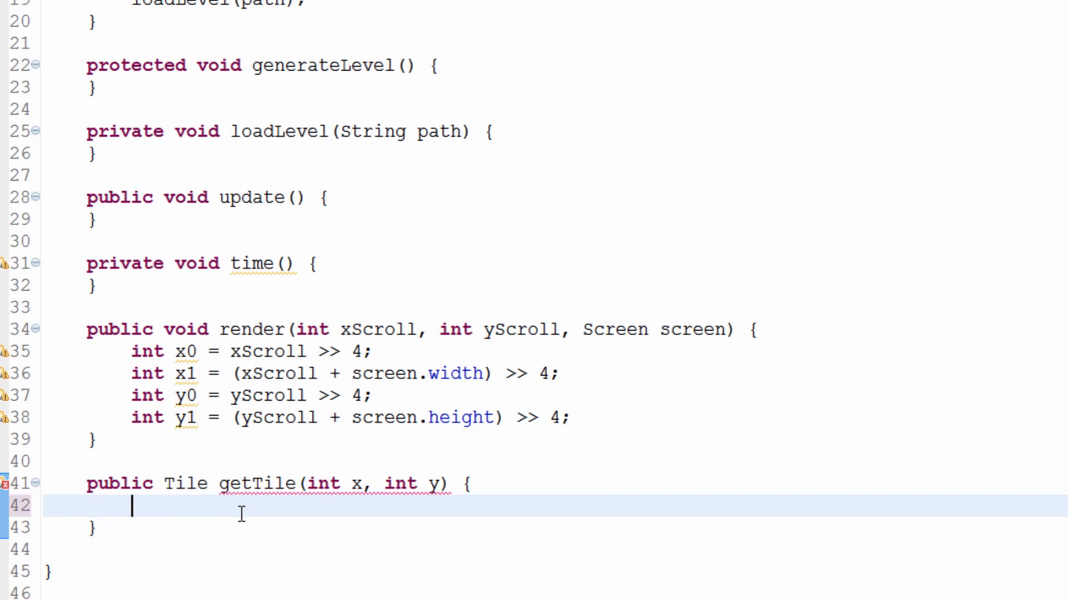
{"action": "mouse_move", "coordinate": [598, 392]}
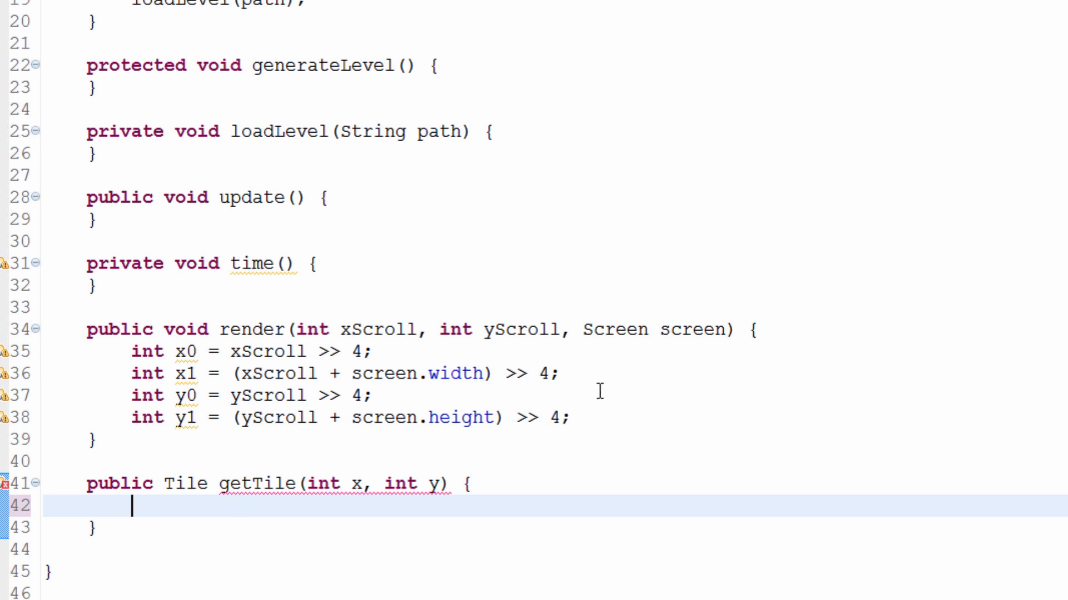
{"action": "left_click", "coordinate": [212, 417]}
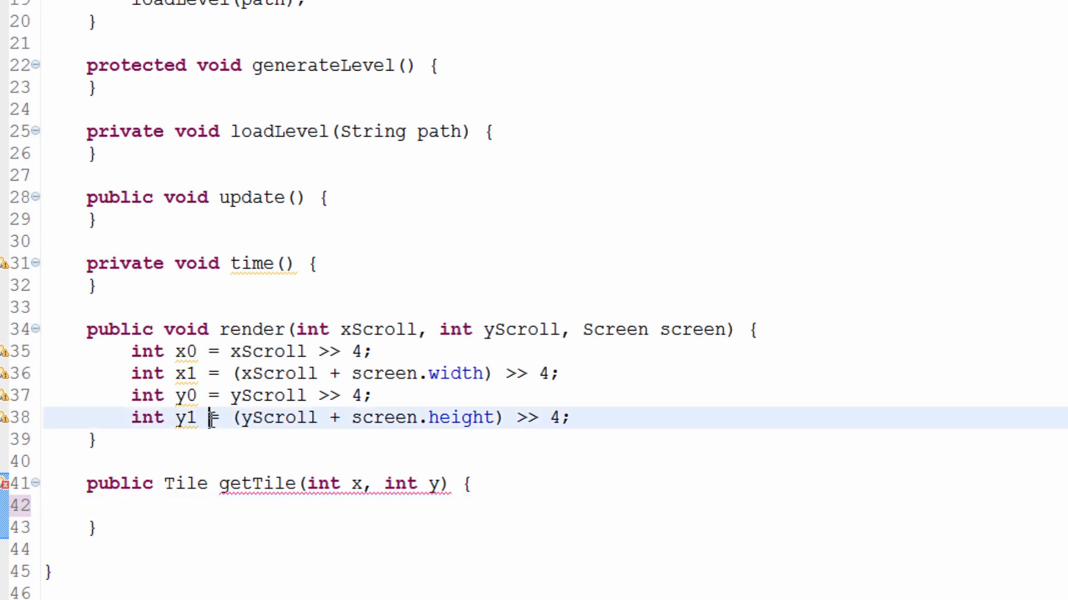
{"action": "double_click", "coordinate": [232, 484]}
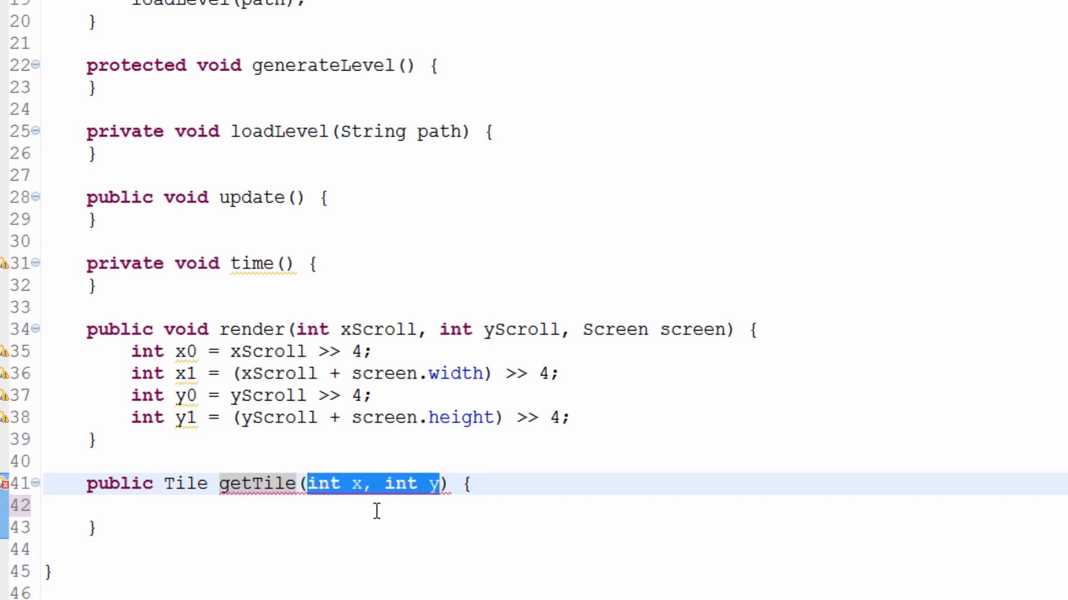
{"action": "left_click", "coordinate": [133, 507]}
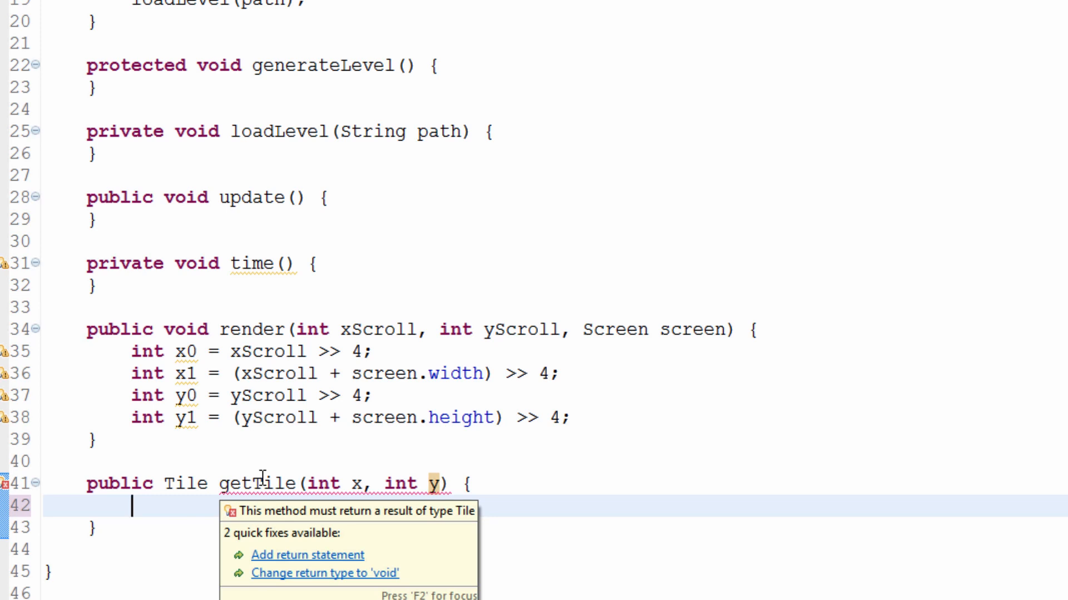
{"action": "mouse_move", "coordinate": [503, 469]}
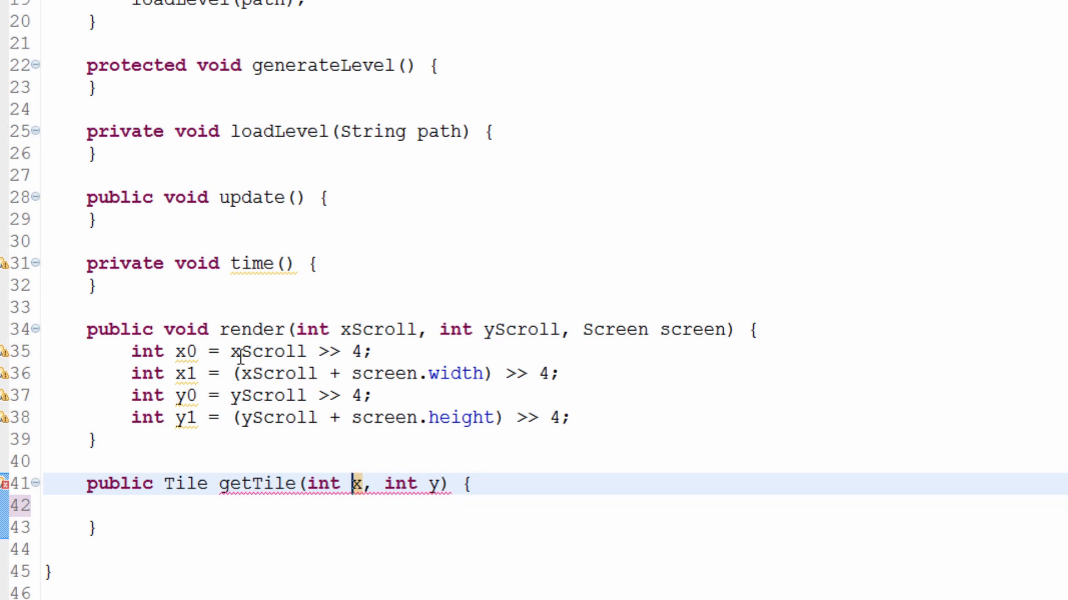
{"action": "left_click", "coordinate": [353, 374]}
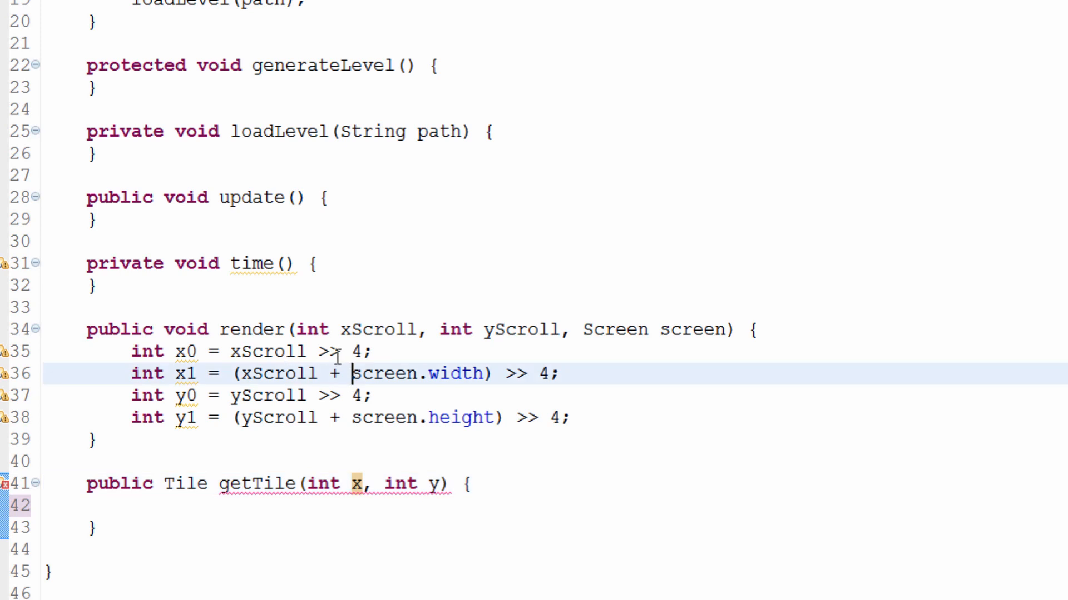
{"action": "left_click", "coordinate": [320, 352]}
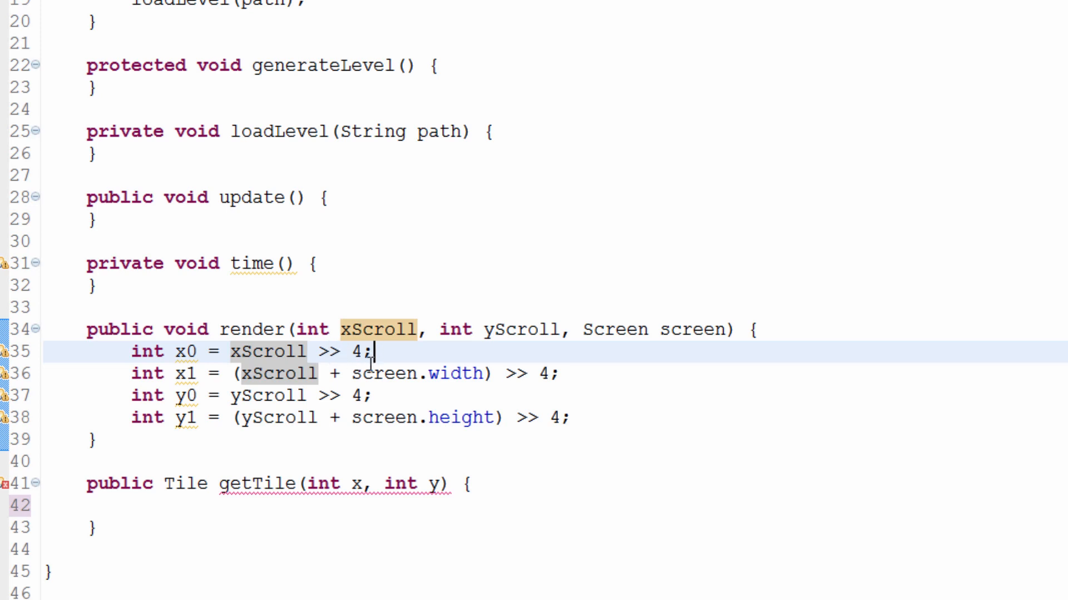
{"action": "mouse_move", "coordinate": [374, 365]}
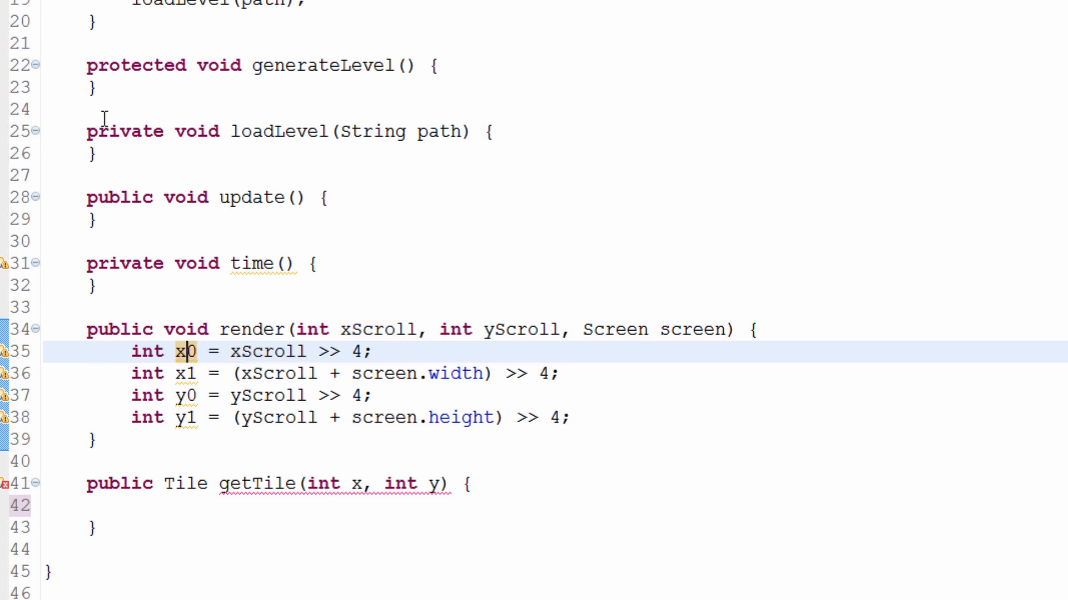
{"action": "mouse_move", "coordinate": [265, 341]}
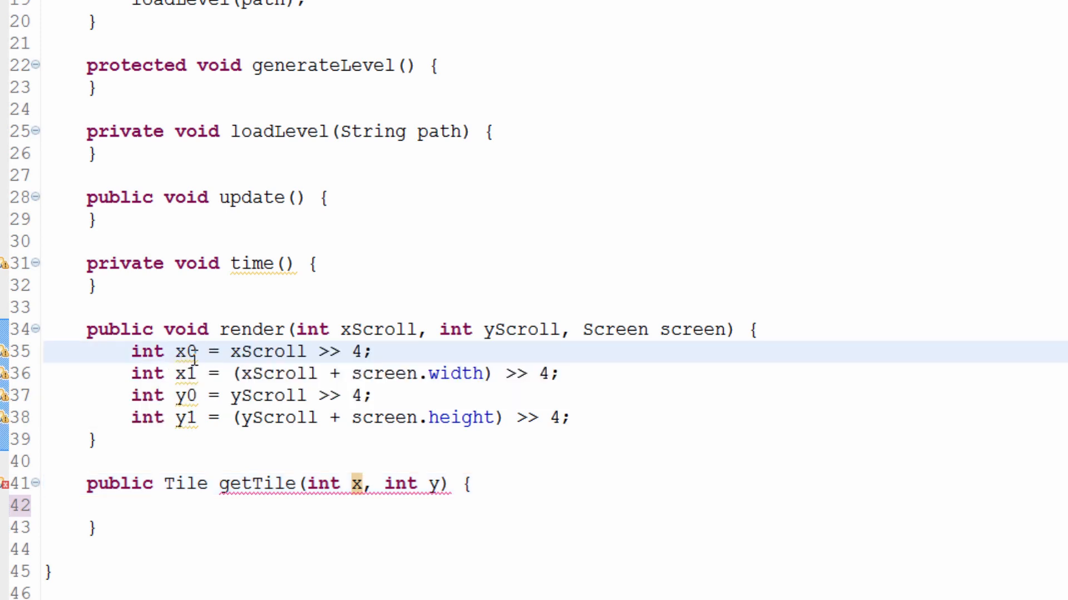
{"action": "double_click", "coordinate": [266, 352]}
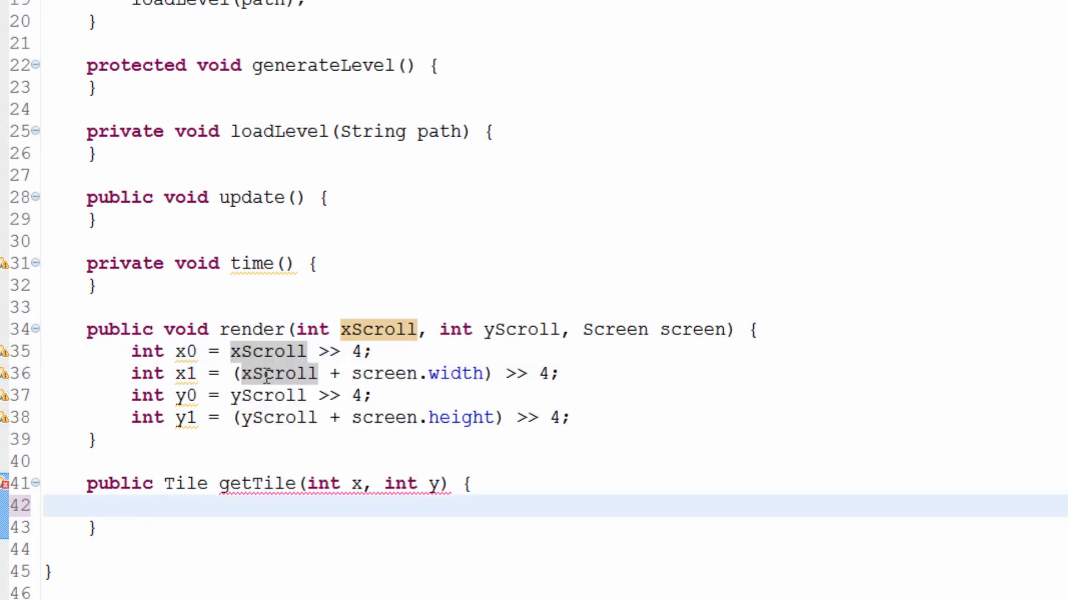
{"action": "left_click", "coordinate": [352, 483]}
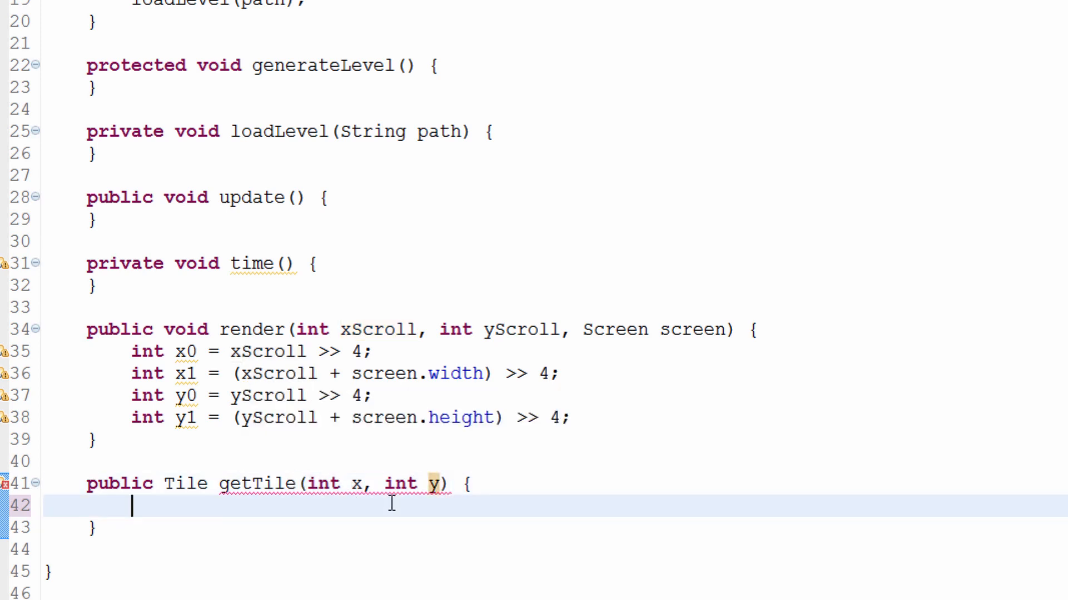
{"action": "mouse_move", "coordinate": [148, 508]}
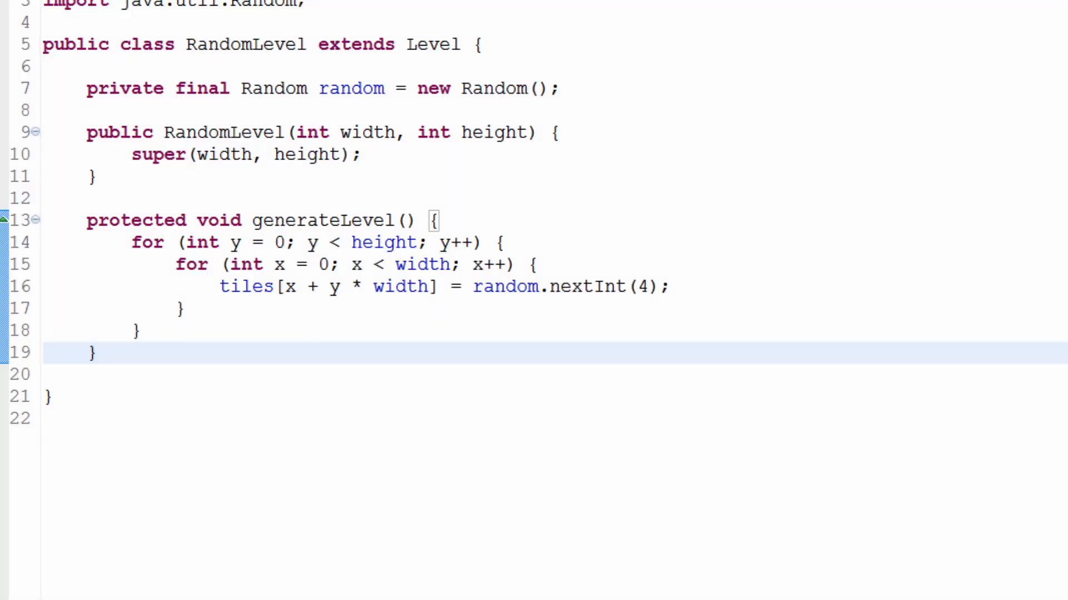
{"action": "mouse_move", "coordinate": [193, 284]}
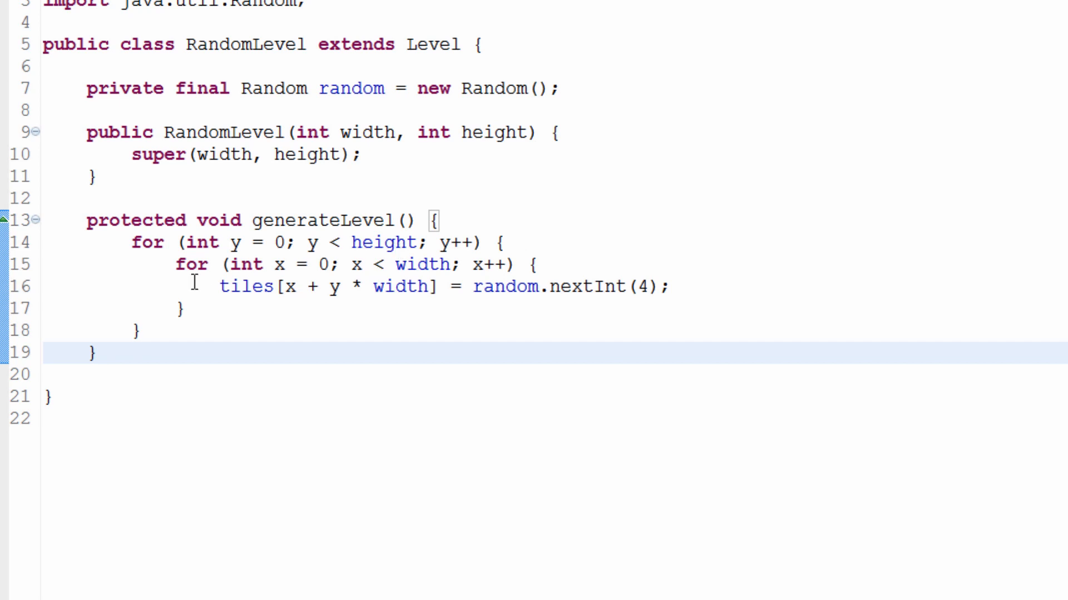
{"action": "double_click", "coordinate": [245, 286]}
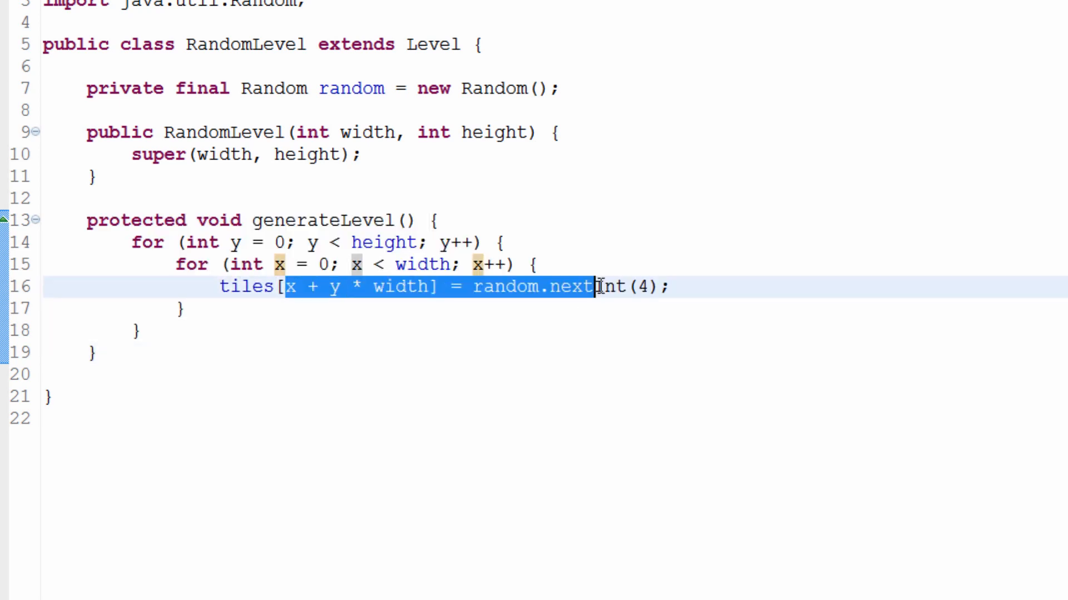
{"action": "double_click", "coordinate": [643, 285]}
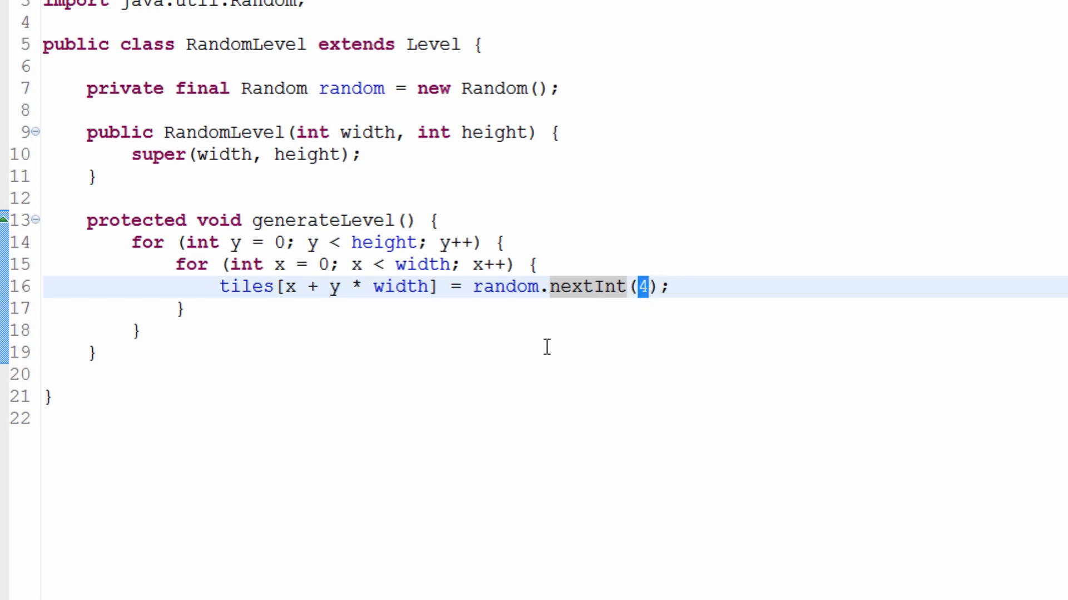
{"action": "left_click", "coordinate": [336, 287]}
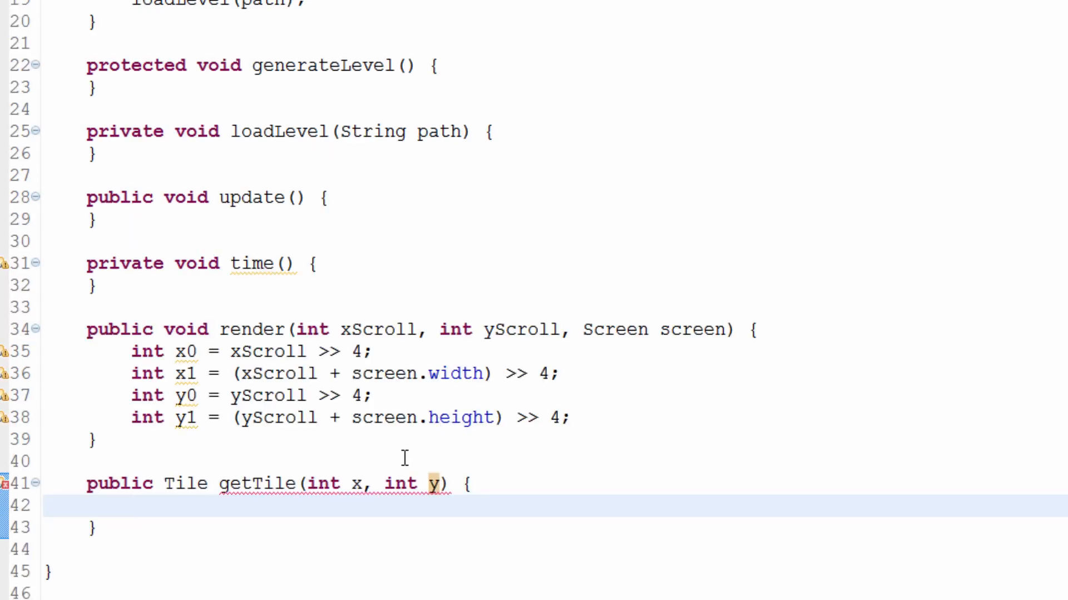
{"action": "mouse_move", "coordinate": [327, 491]}
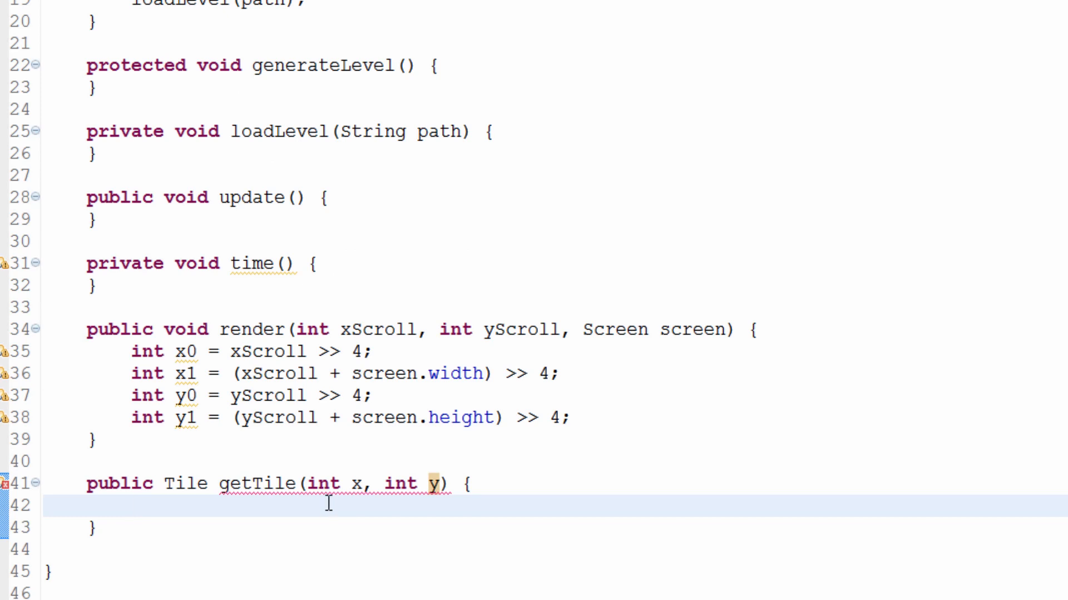
{"action": "left_click", "coordinate": [132, 504]}
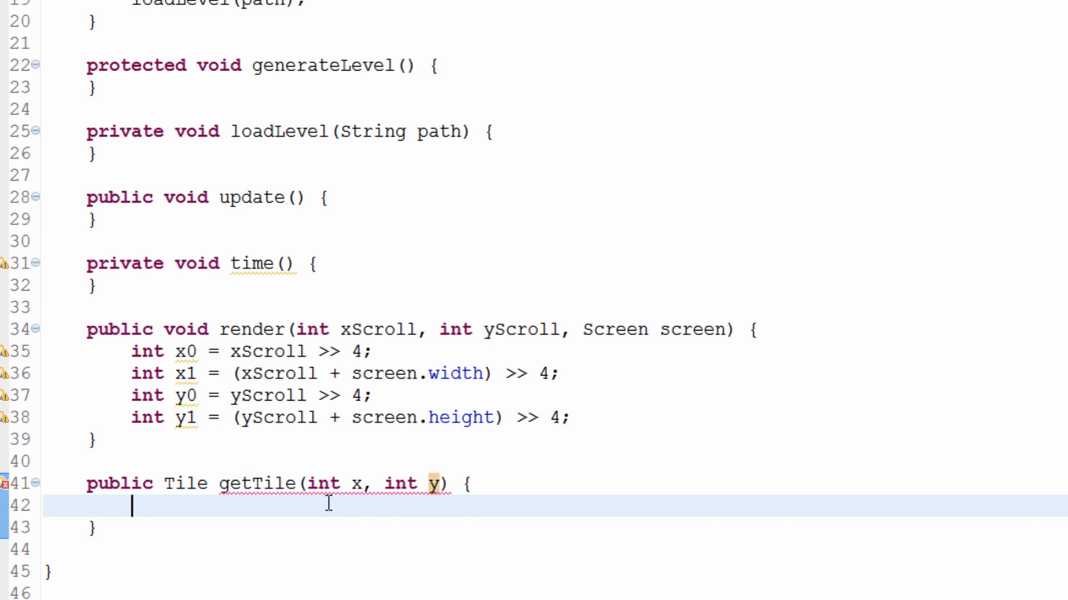
{"action": "mouse_move", "coordinate": [327, 503]}
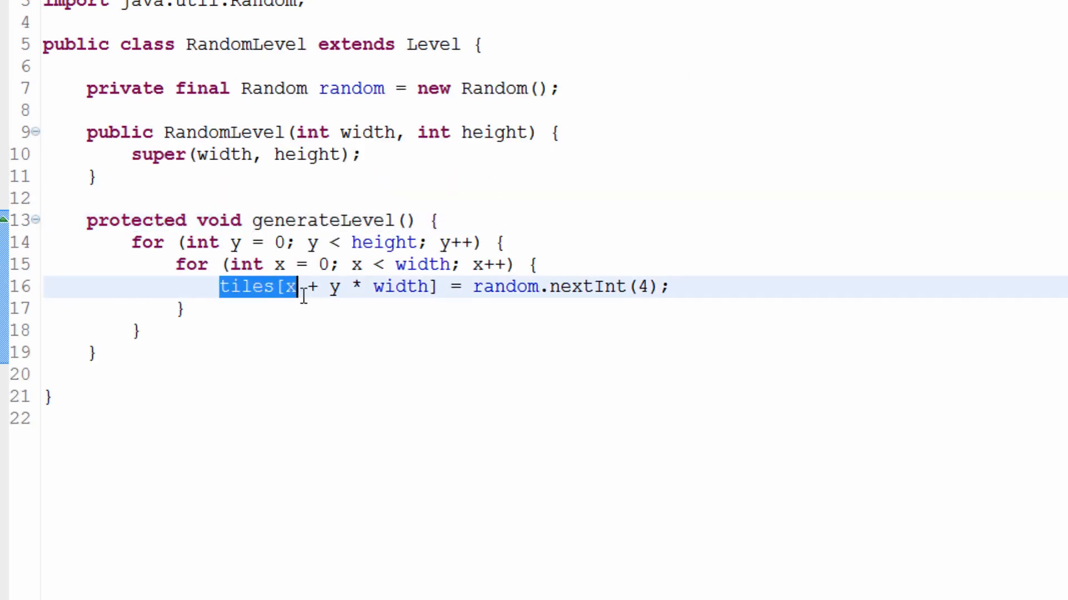
Review the tiles[x + y * width] line in RandomLevel without editing it
{"action": "left_click", "coordinate": [248, 286]}
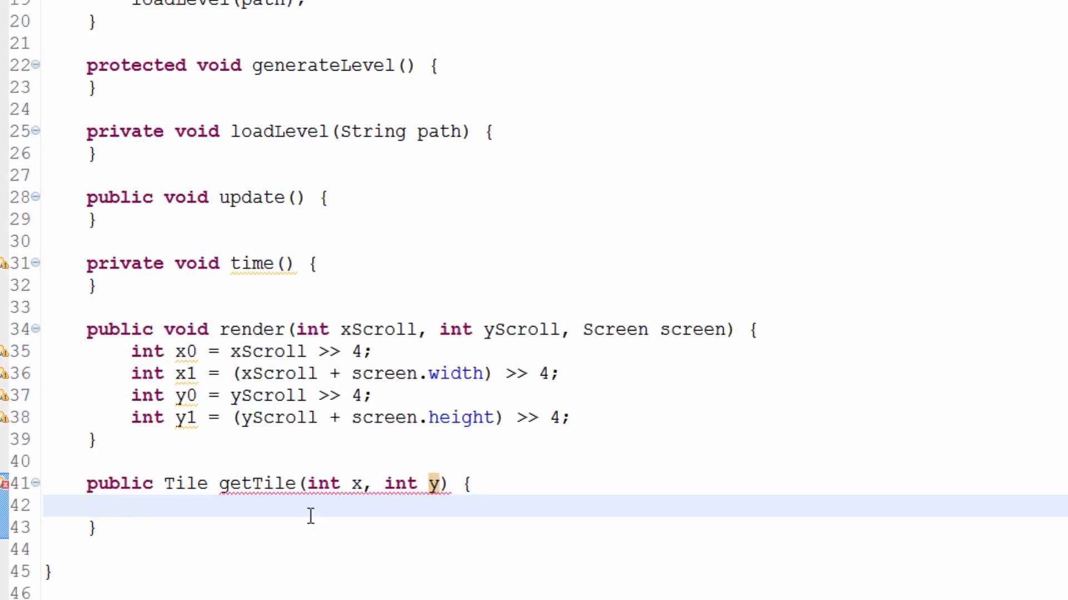
Write if (tiles[x + y * width] == 0) return Tile.grass; inside getTile
{"action": "type", "text": "if ("}
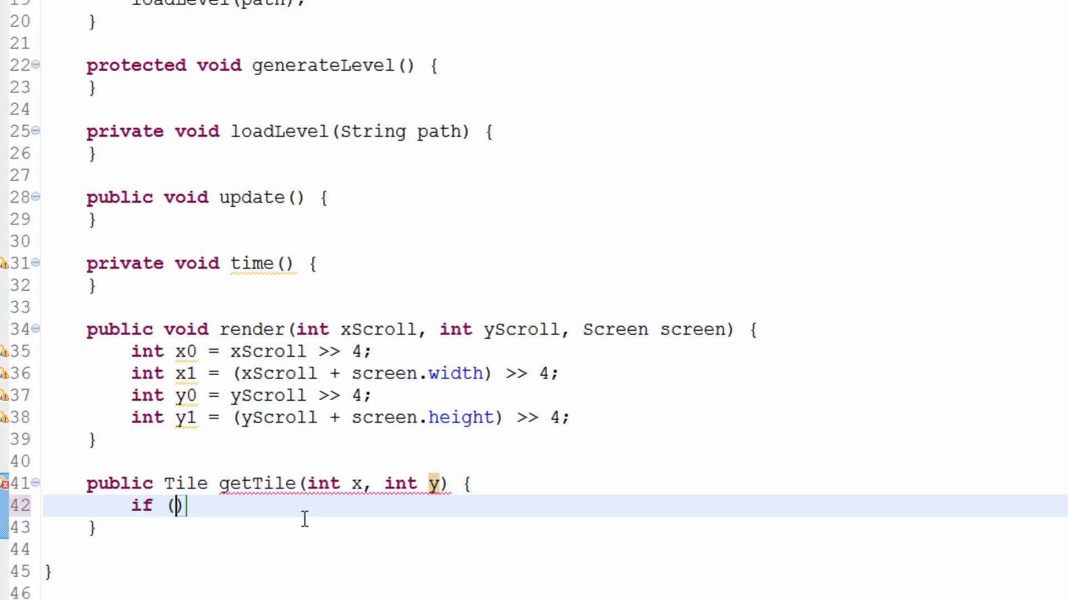
{"action": "type", "text": "tiles[x+y]"}
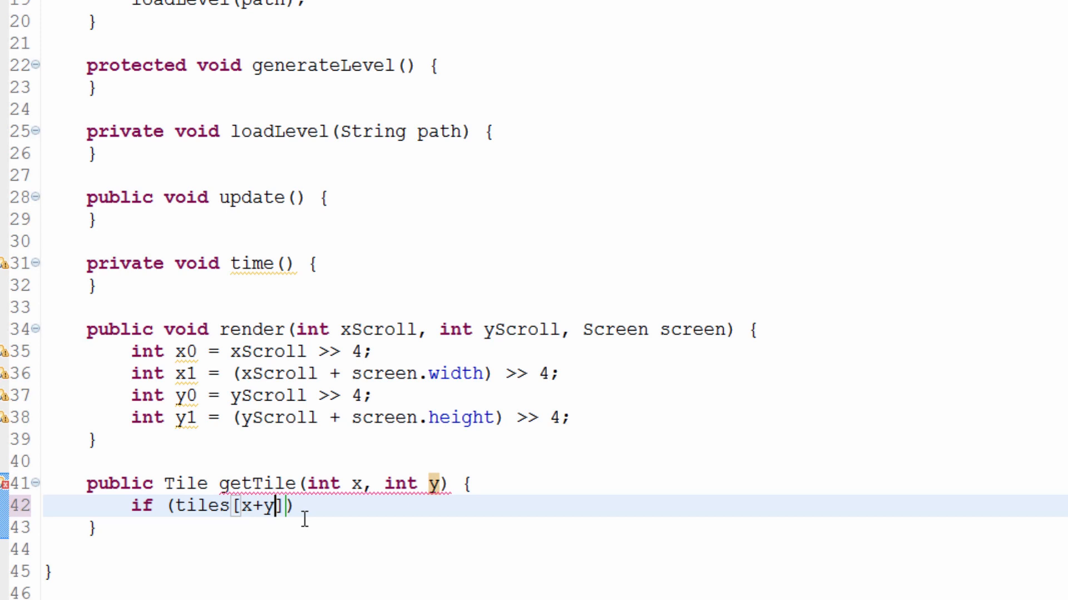
{"action": "type", "text": "*width]"}
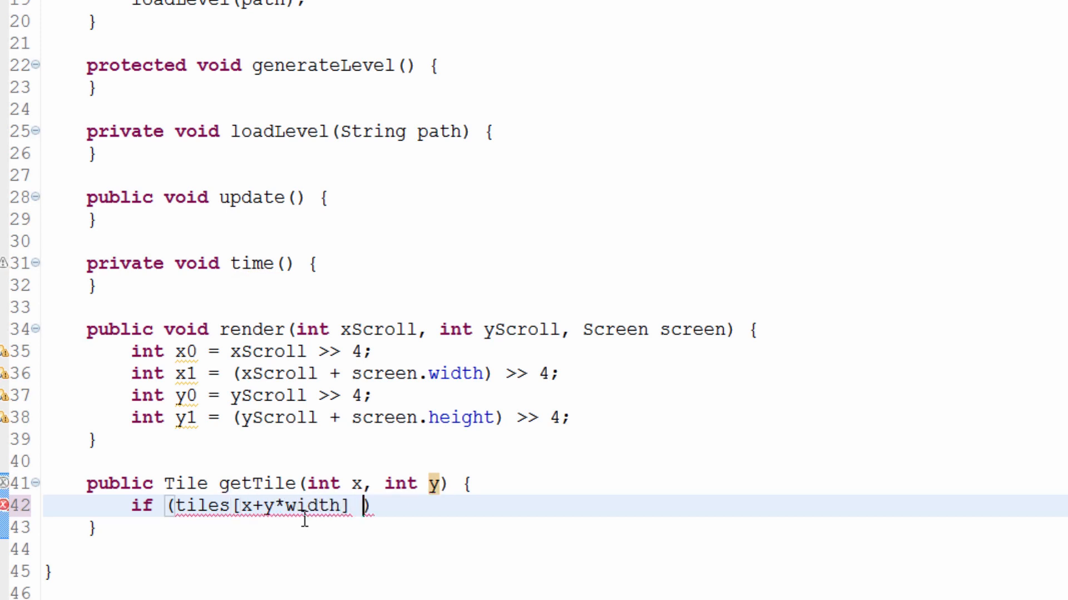
{"action": "type", "text": "== 0) r"}
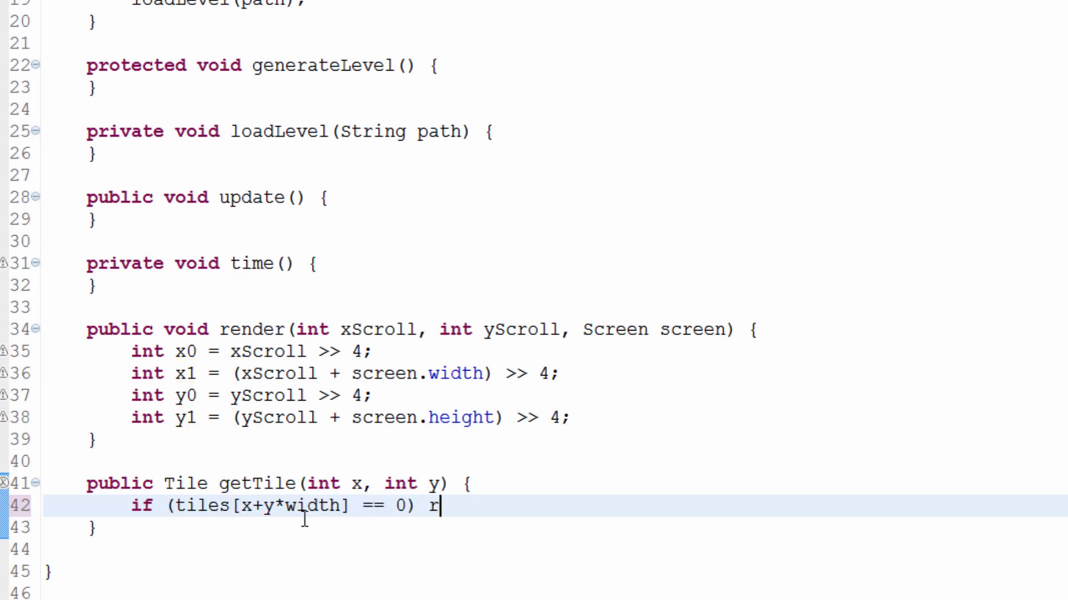
{"action": "type", "text": "eturn"}
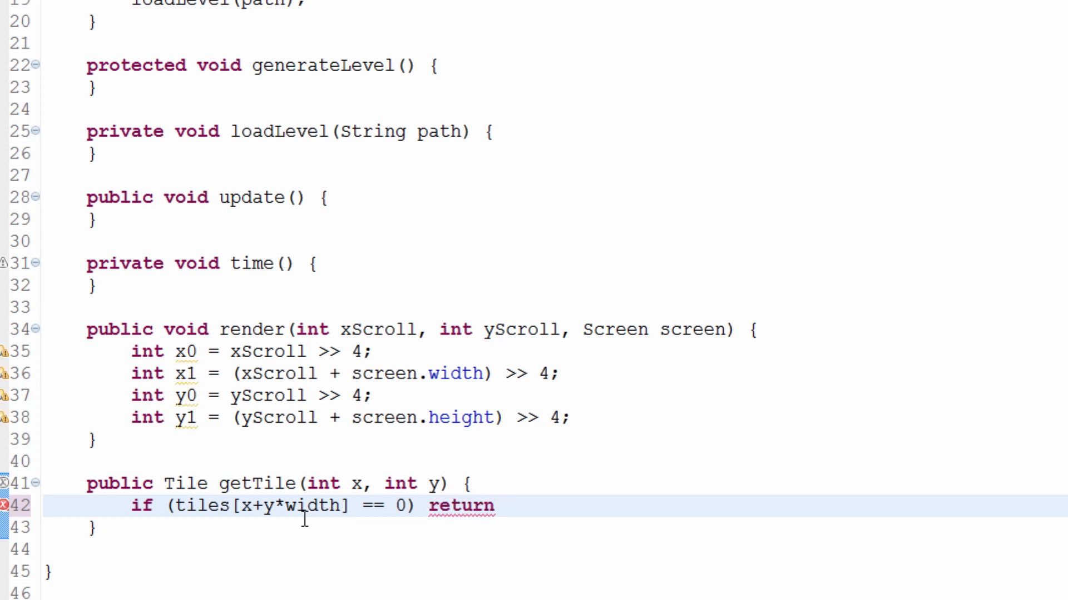
{"action": "type", "text": "T"}
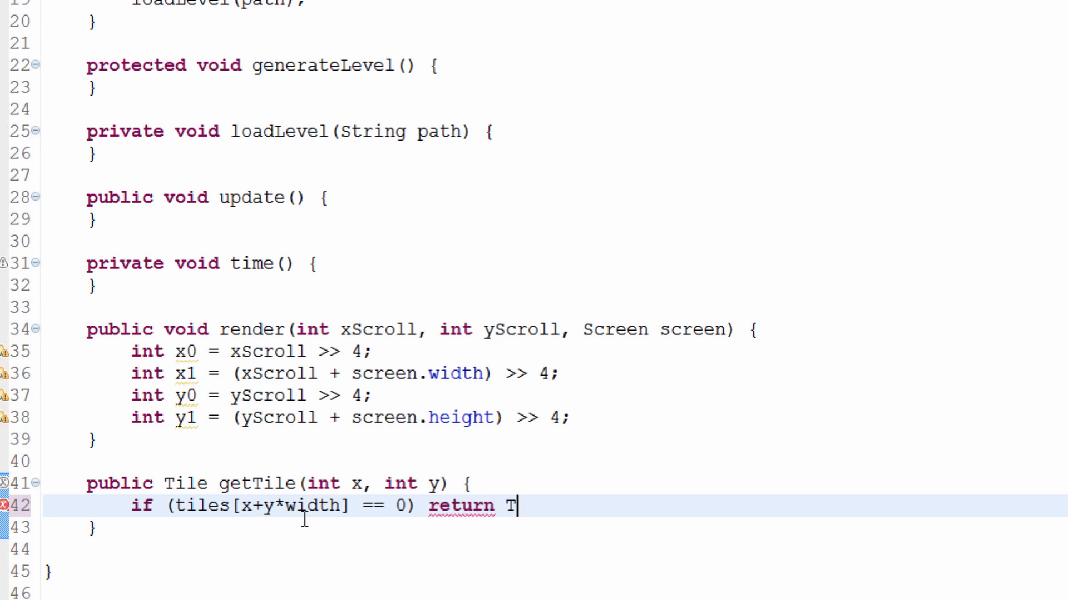
{"action": "type", "text": "ile.grass;"}
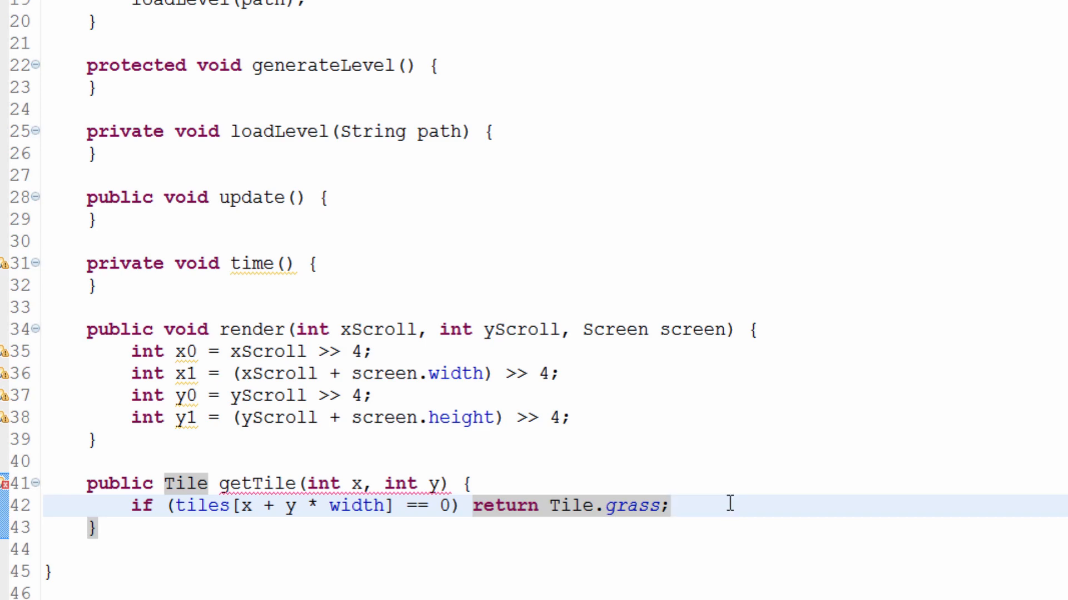
{"action": "scroll", "scroll_direction": "up", "scroll_amount": 3}
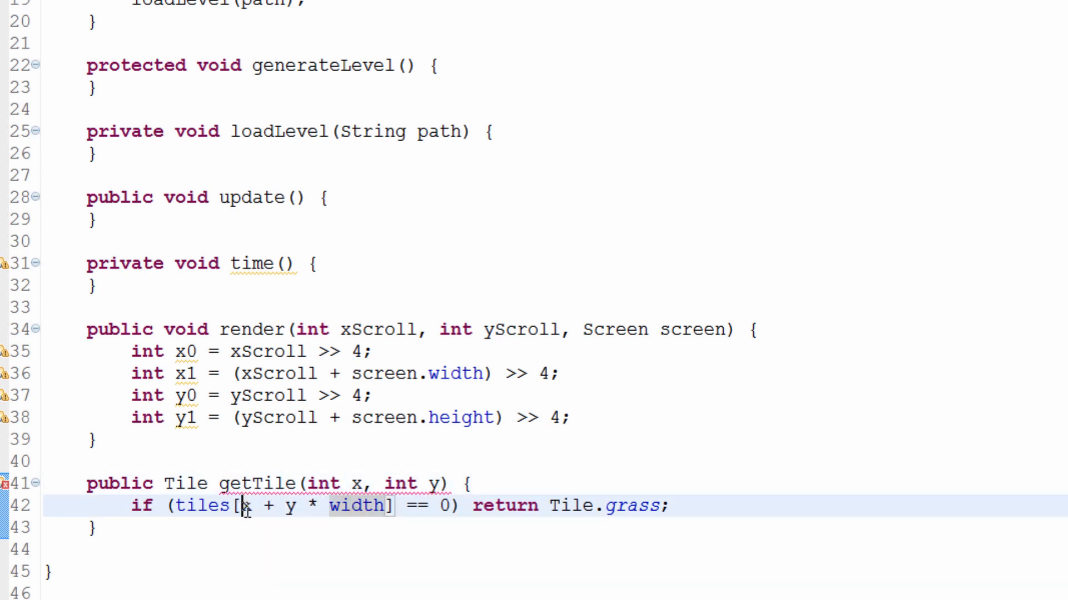
Highlight the y, tiles, 0 comparison and width uses to review the new condition
{"action": "double_click", "coordinate": [289, 506]}
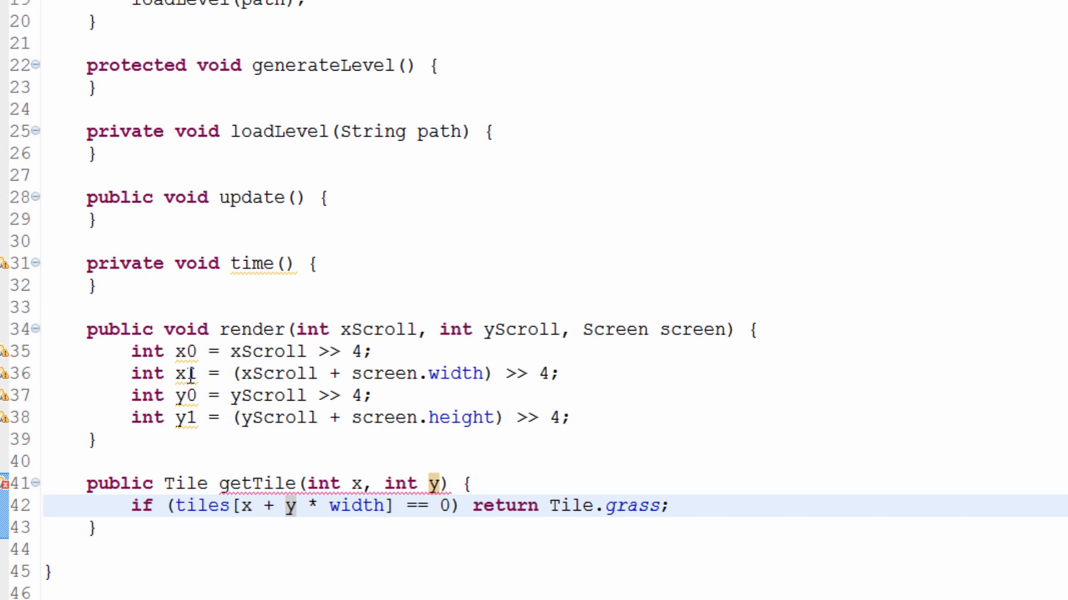
{"action": "double_click", "coordinate": [353, 484]}
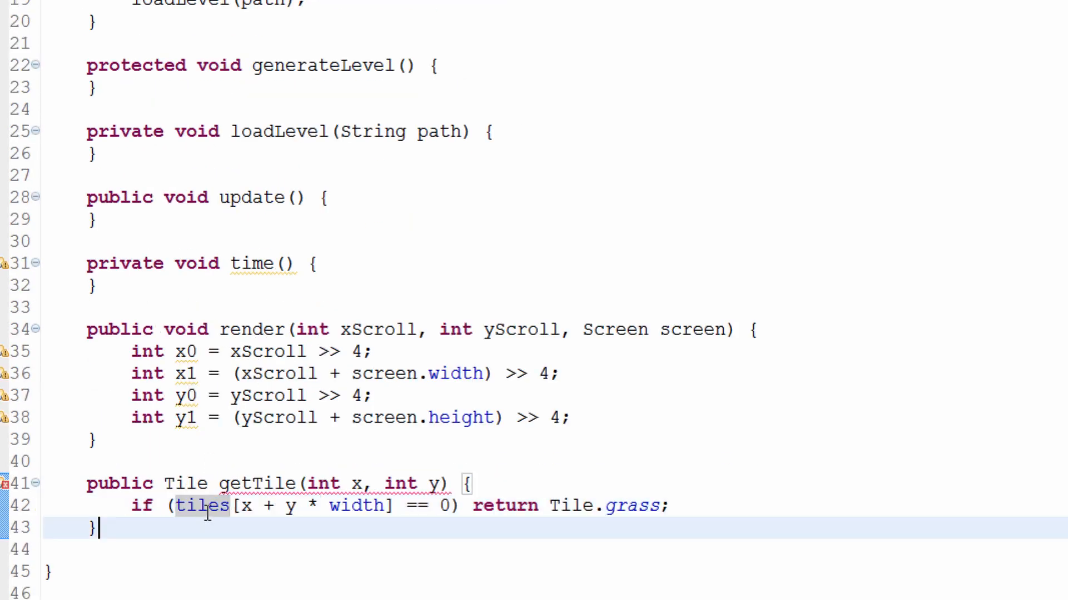
{"action": "double_click", "coordinate": [205, 506]}
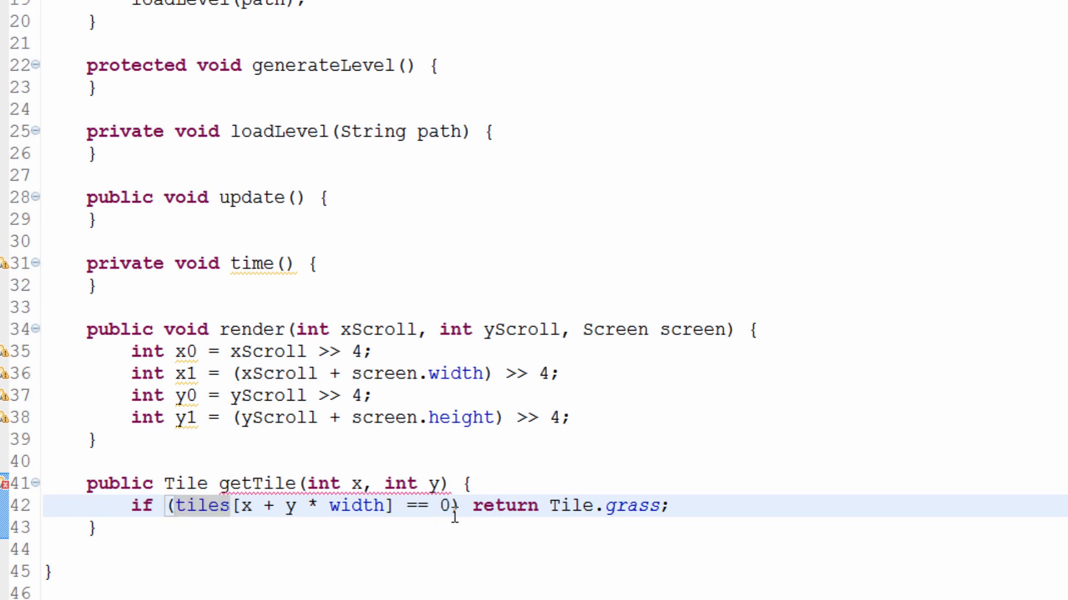
{"action": "double_click", "coordinate": [503, 507]}
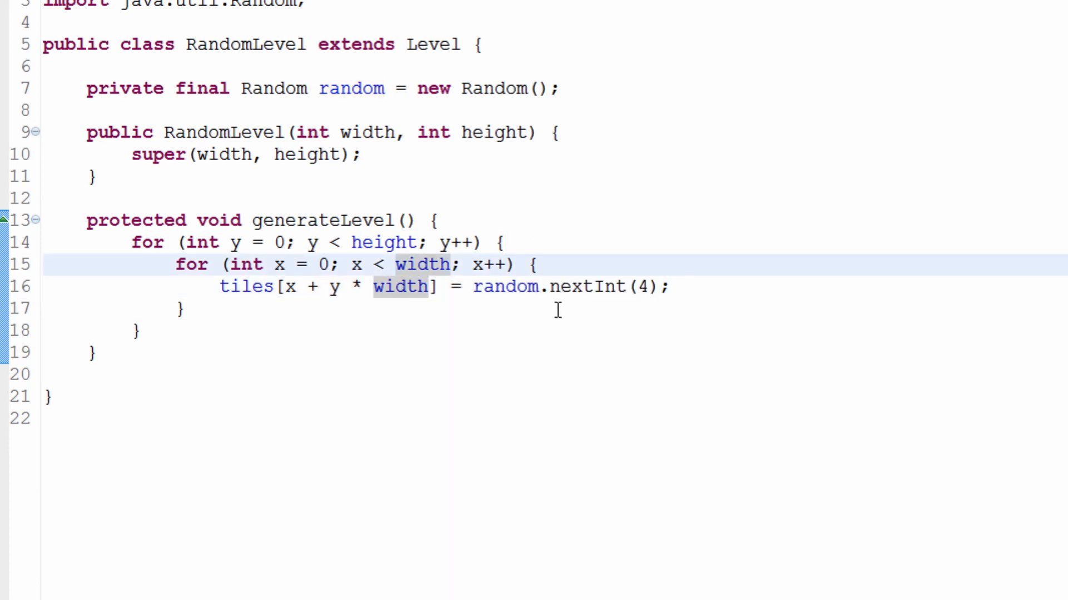
Point out the width and height loops in RandomLevel's generateLevel
{"action": "double_click", "coordinate": [644, 286]}
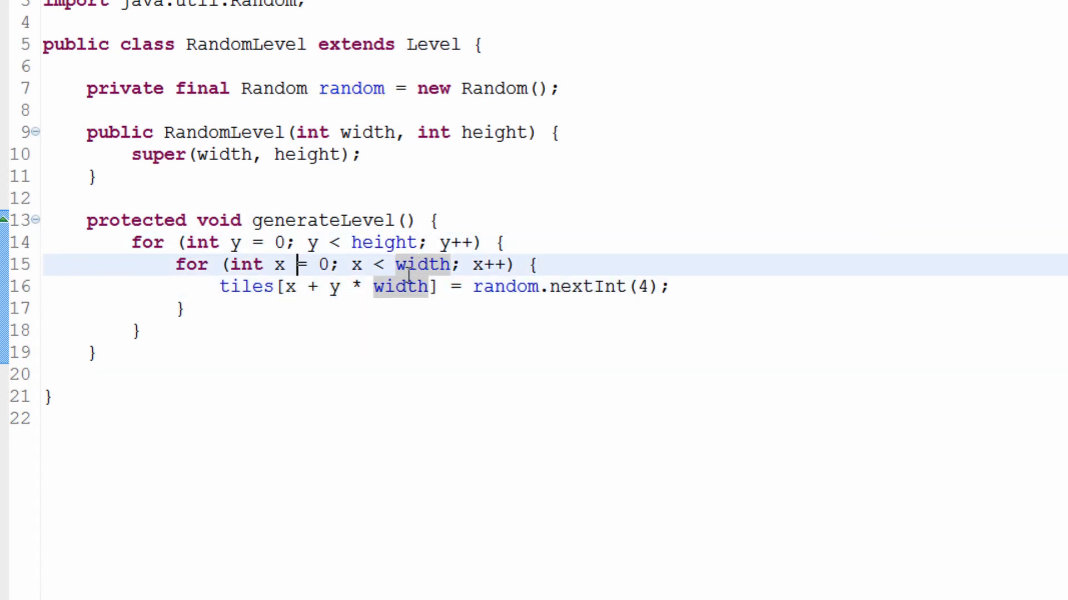
{"action": "left_click", "coordinate": [395, 241]}
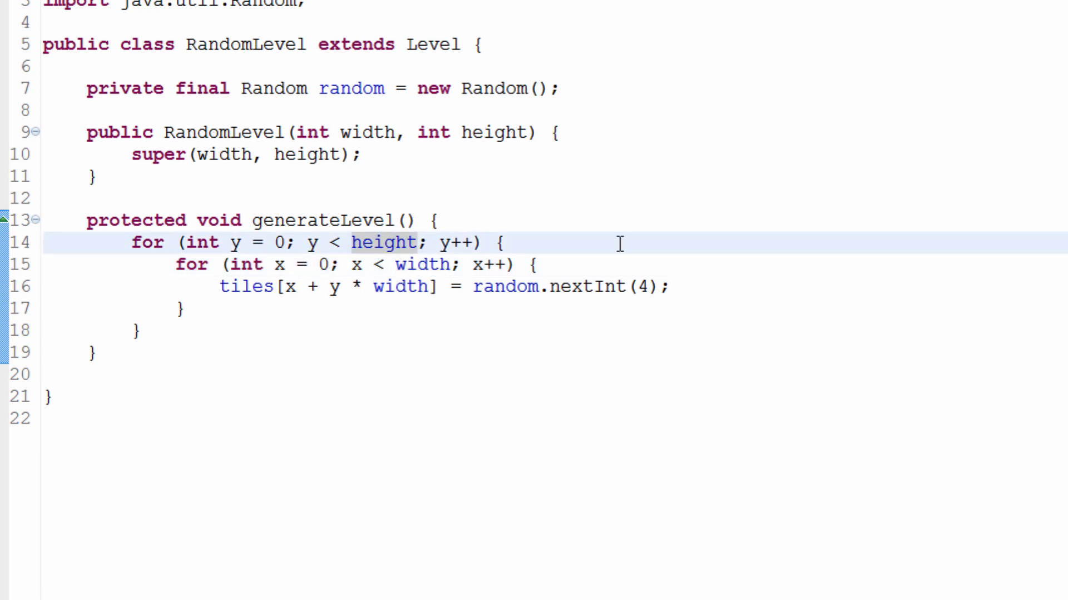
{"action": "left_click", "coordinate": [394, 241]}
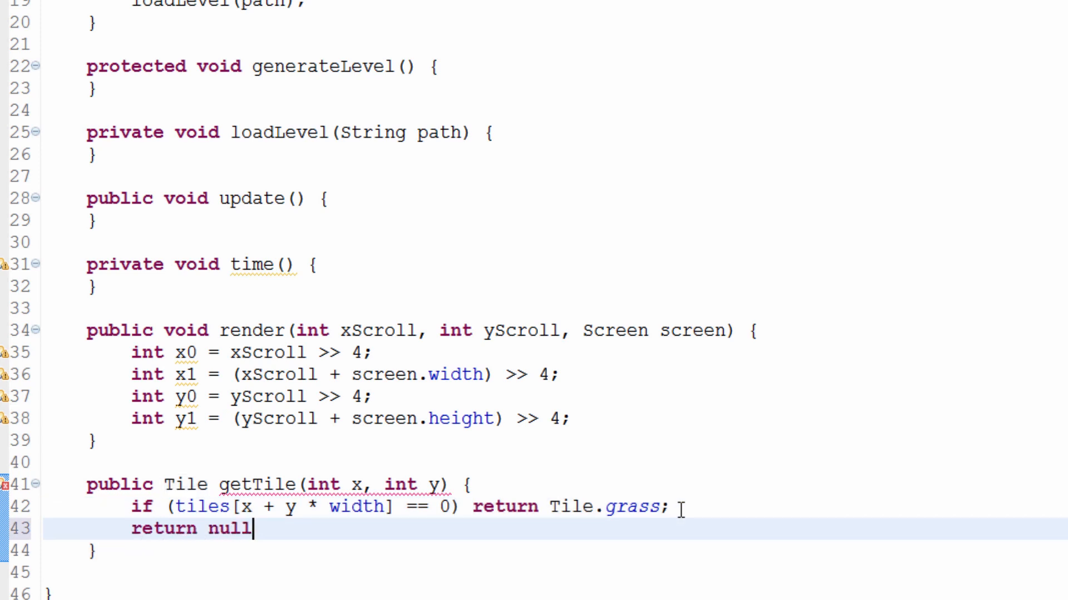
Terminate getTile's return null statement with a semicolon
{"action": "type", "text": ";"}
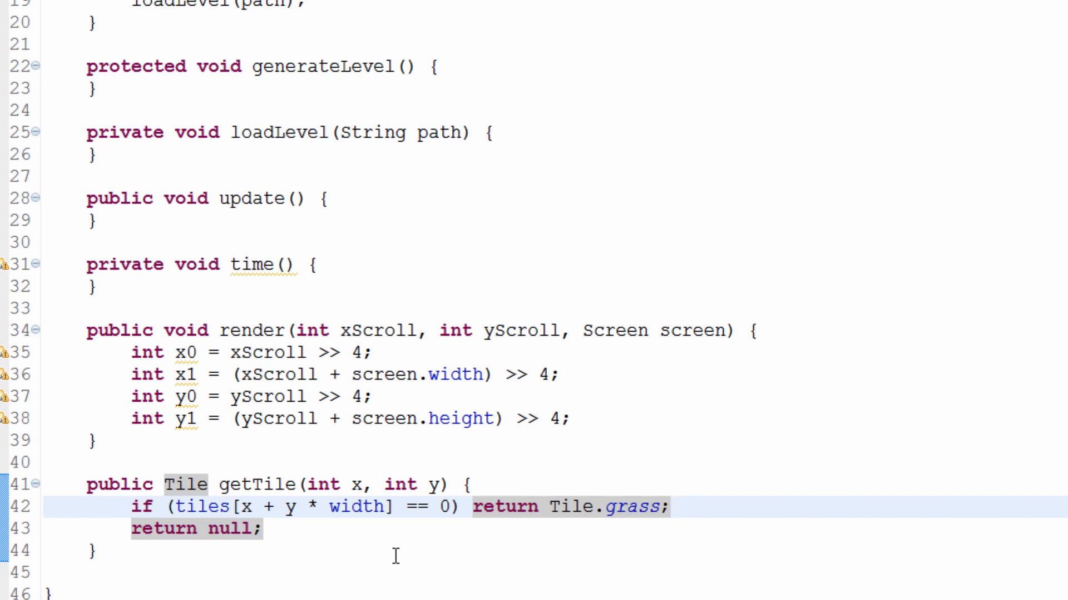
{"action": "left_click", "coordinate": [670, 507]}
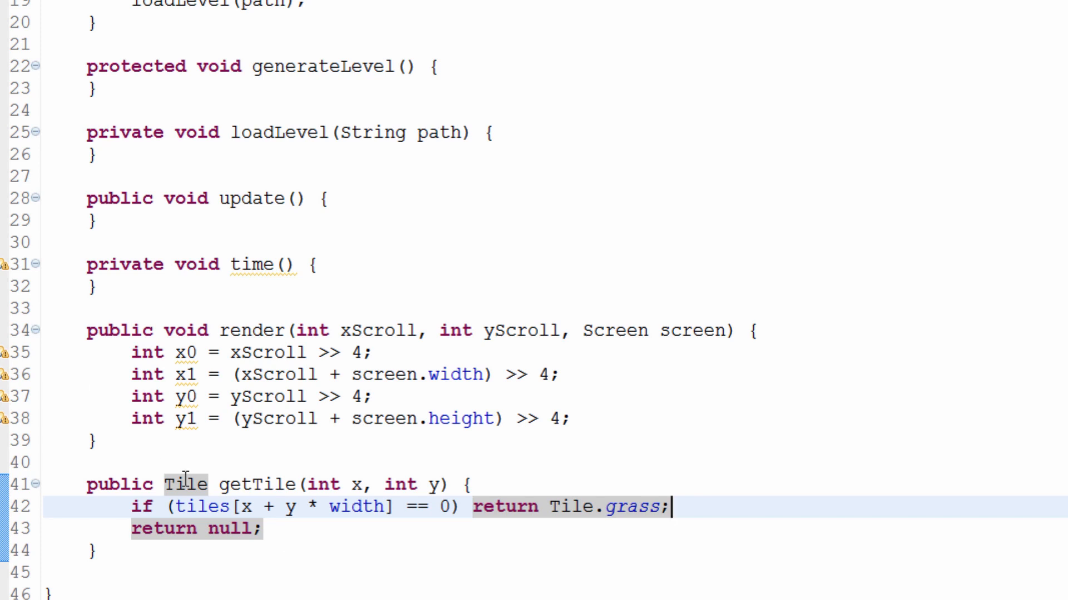
{"action": "left_click", "coordinate": [266, 529]}
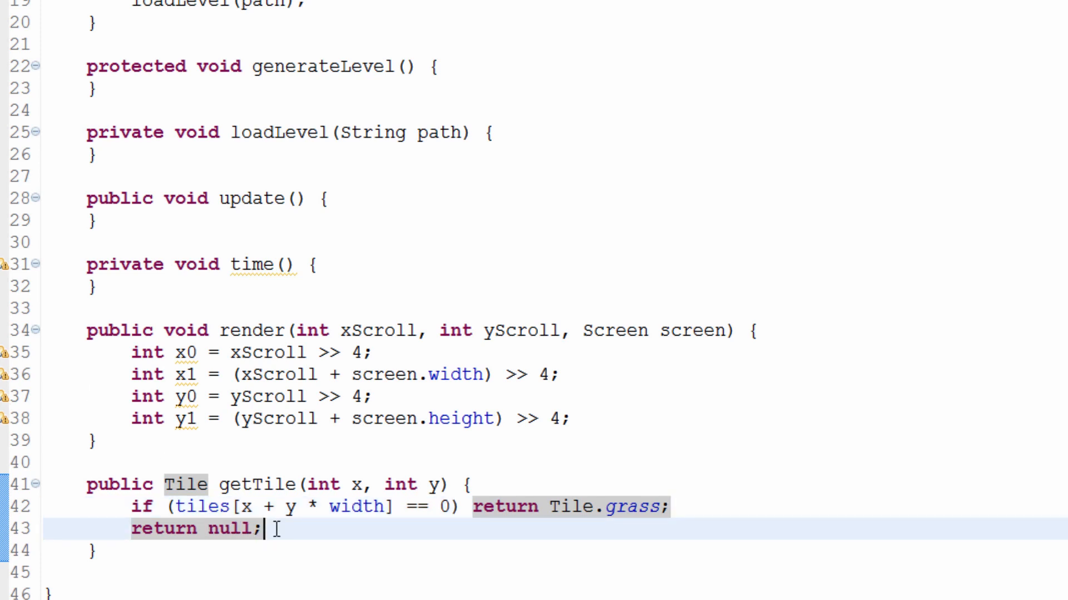
{"action": "mouse_move", "coordinate": [725, 510]}
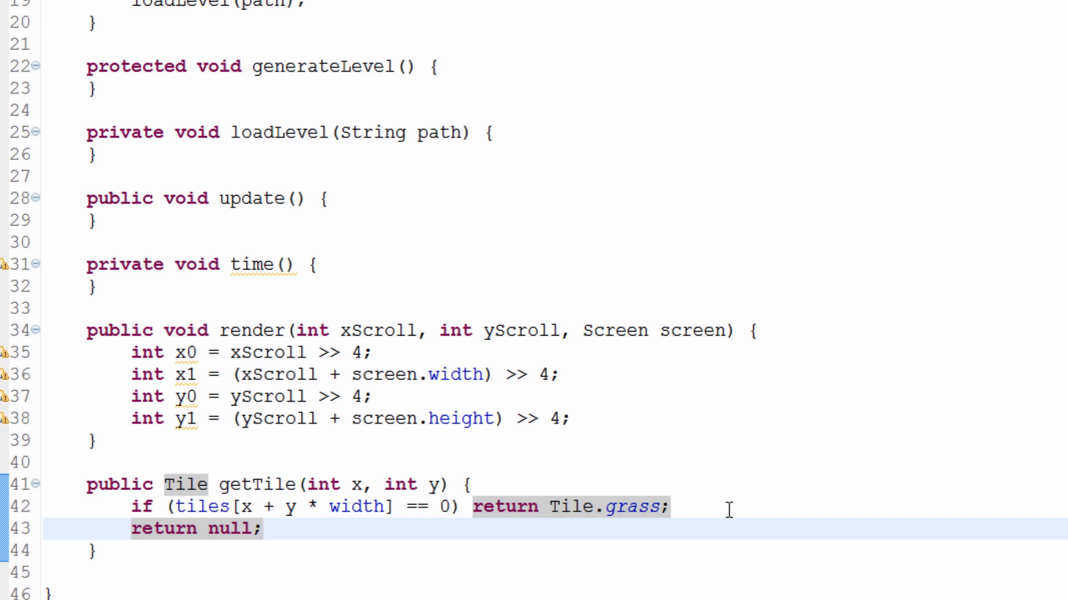
{"action": "left_click", "coordinate": [265, 530]}
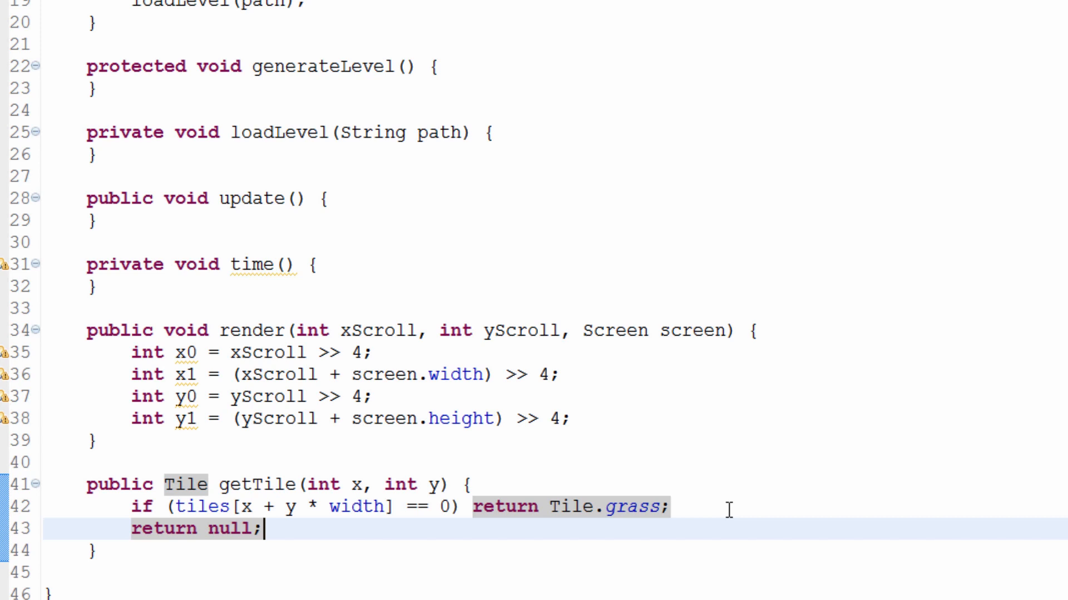
{"action": "mouse_move", "coordinate": [597, 242]}
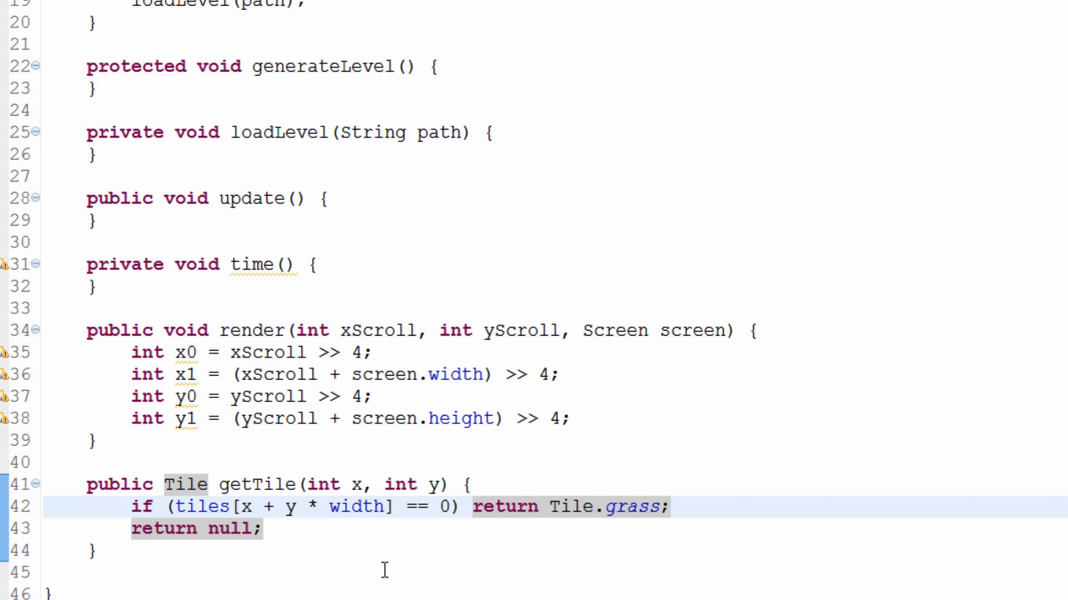
{"action": "left_click", "coordinate": [131, 505]}
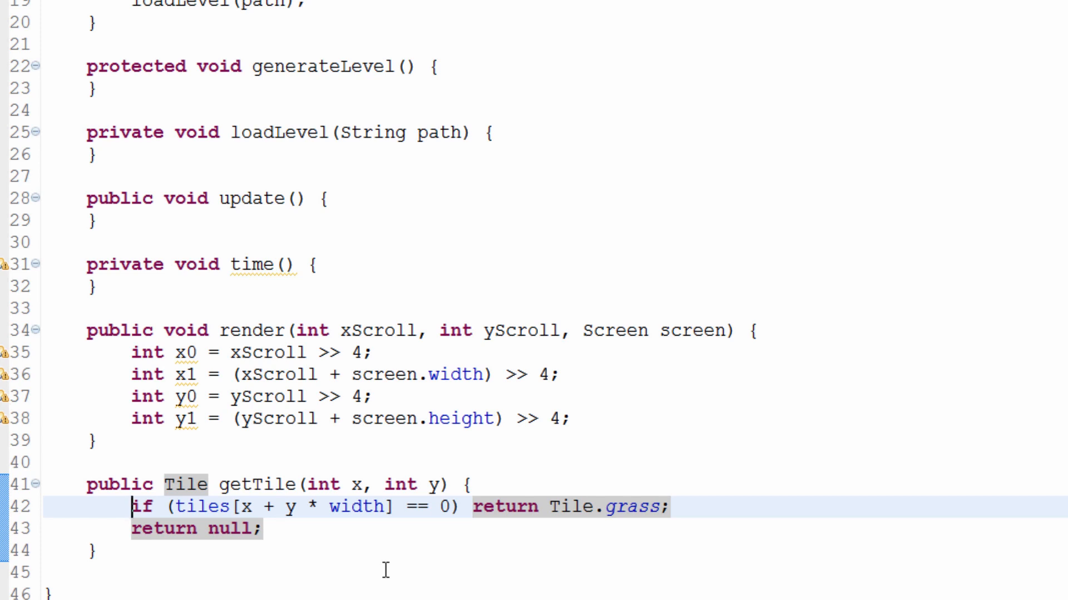